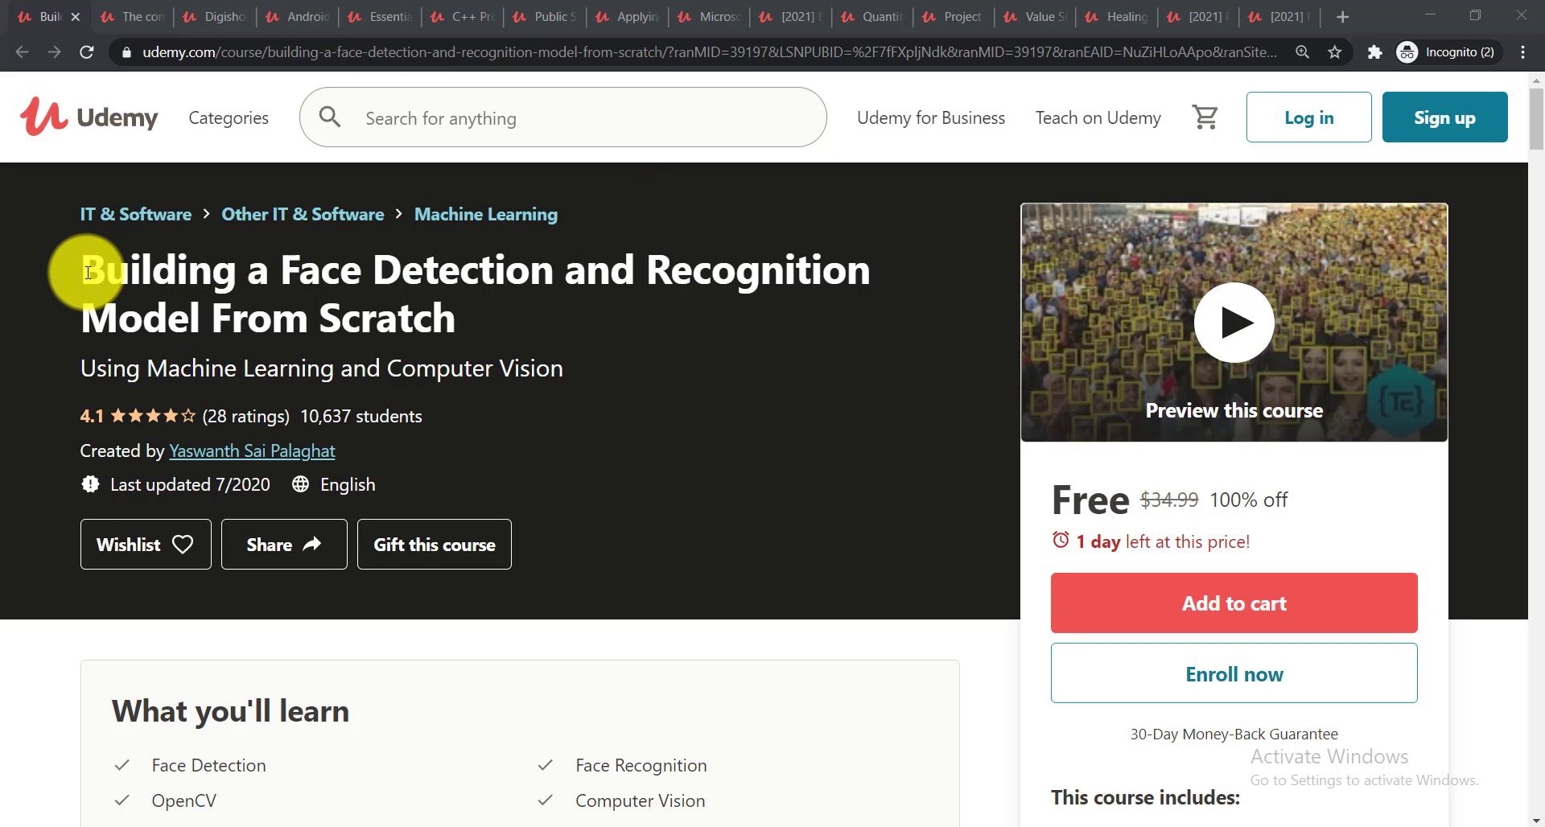
Highlight the Face Detection title, then visit the AutoCAD and Digishock 2.0 course pages.
{"action": "left_click_drag", "start_coordinate": [87, 268], "coordinate": [463, 319]}
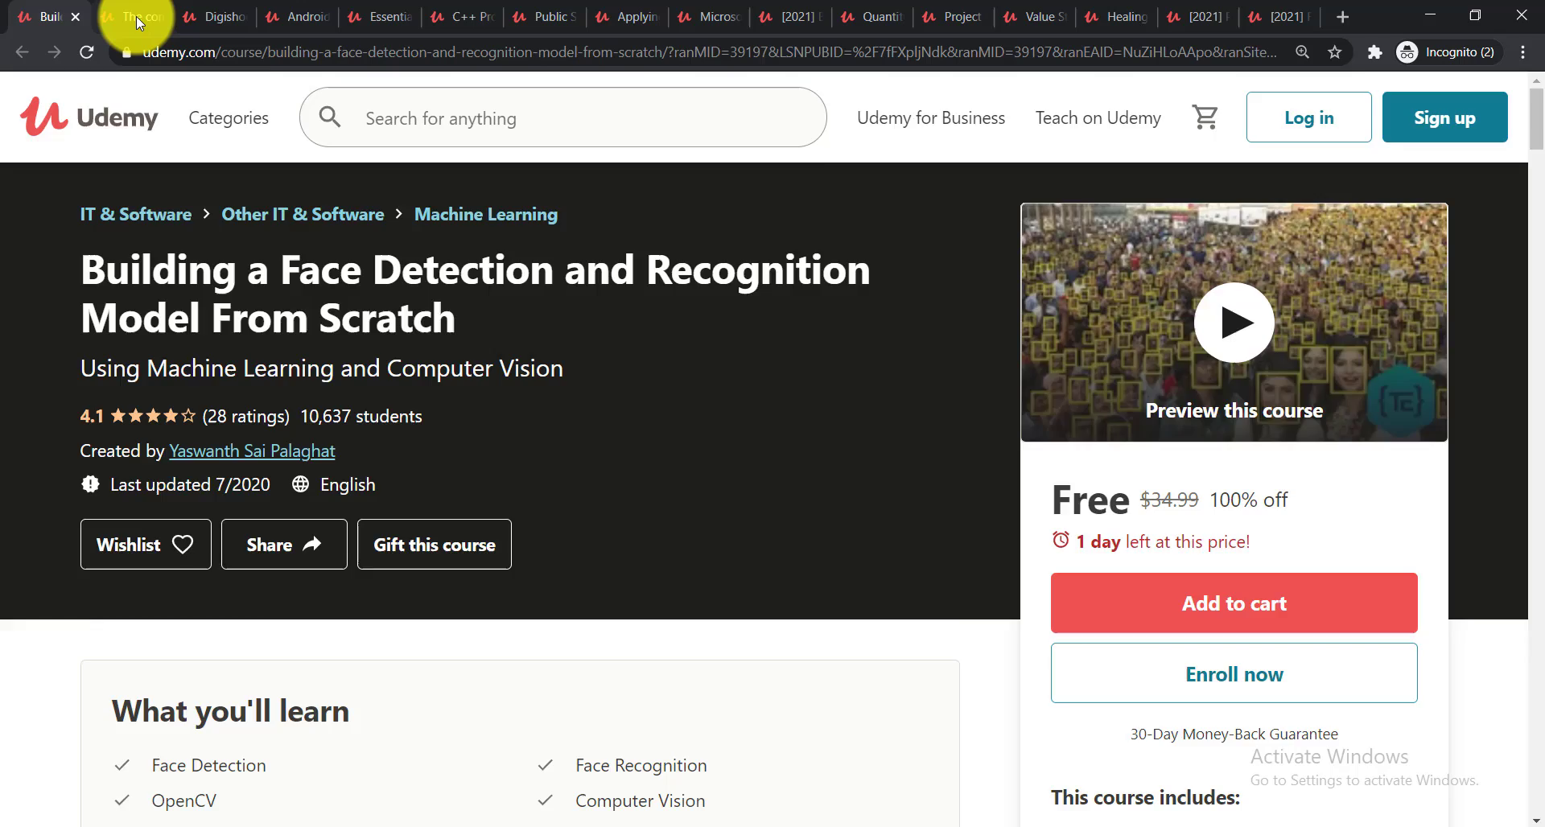
{"action": "left_click", "coordinate": [130, 16]}
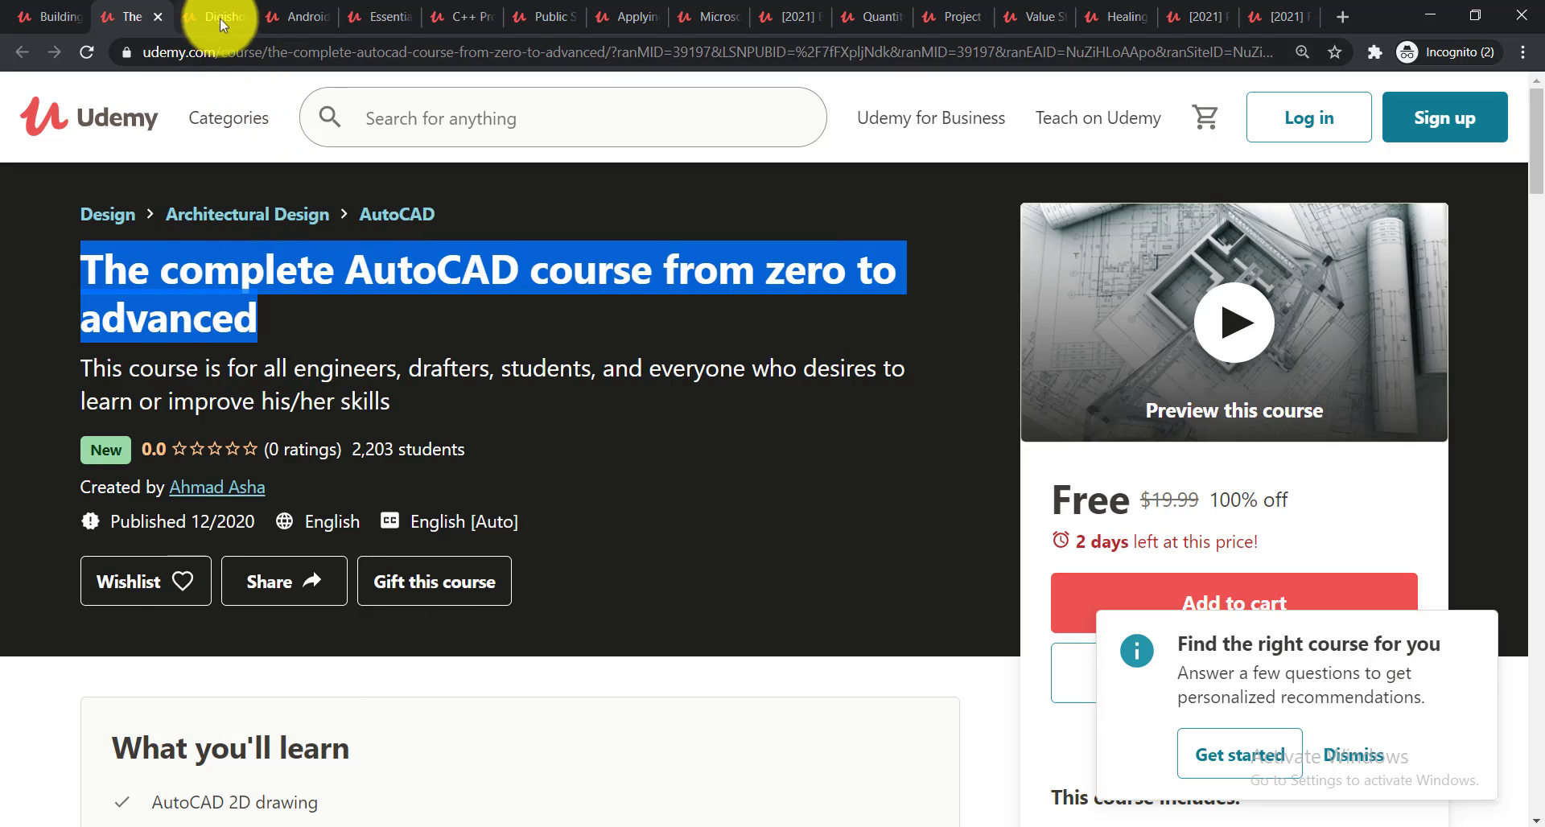
{"action": "left_click", "coordinate": [211, 17]}
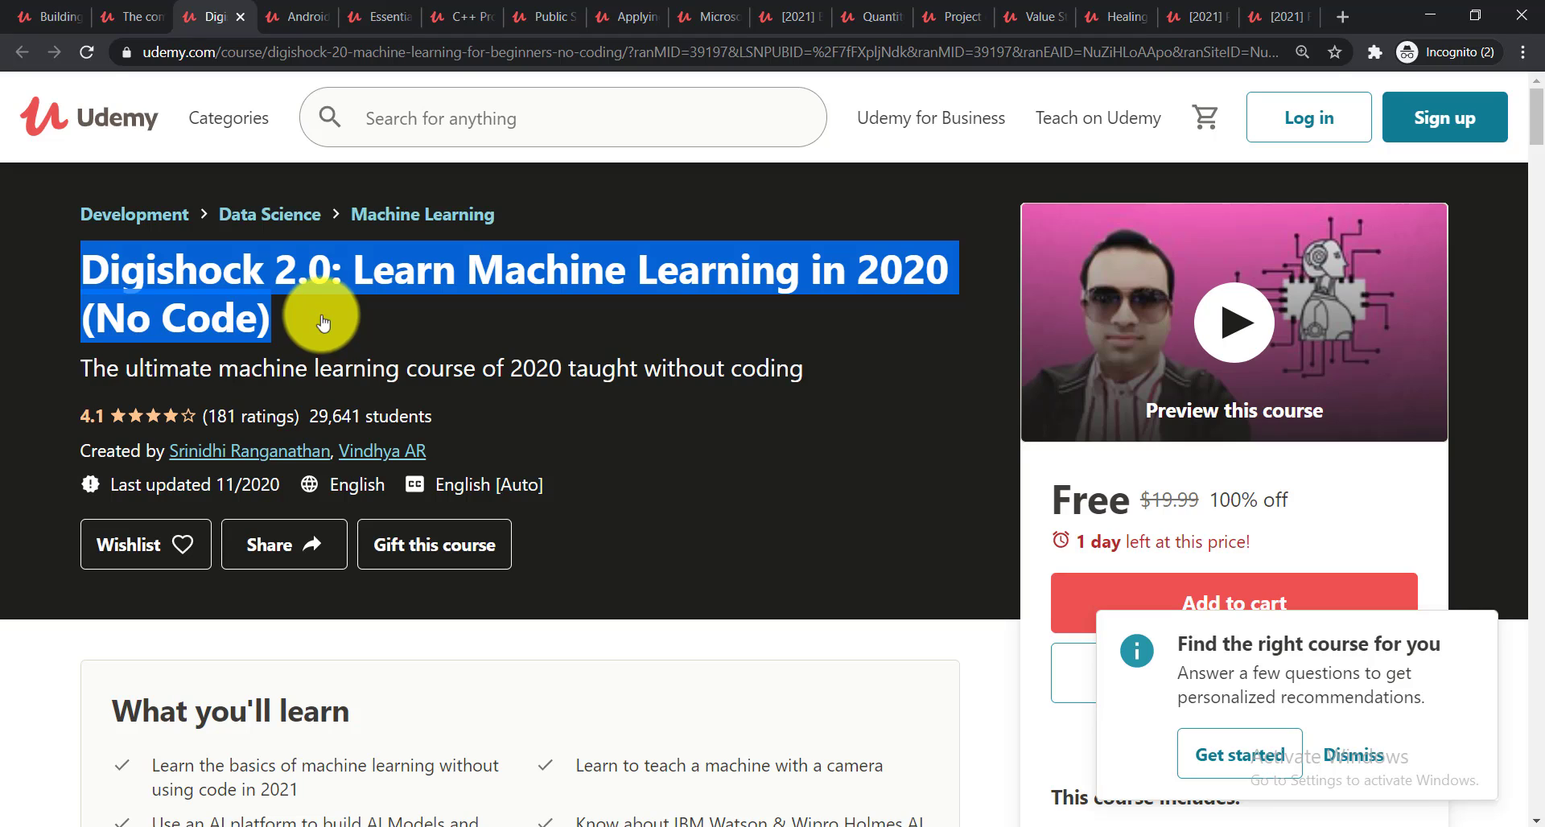
Visit the Android, Essential Interviewing, C++ and Public Speaking course pages in turn.
{"action": "left_click", "coordinate": [299, 16]}
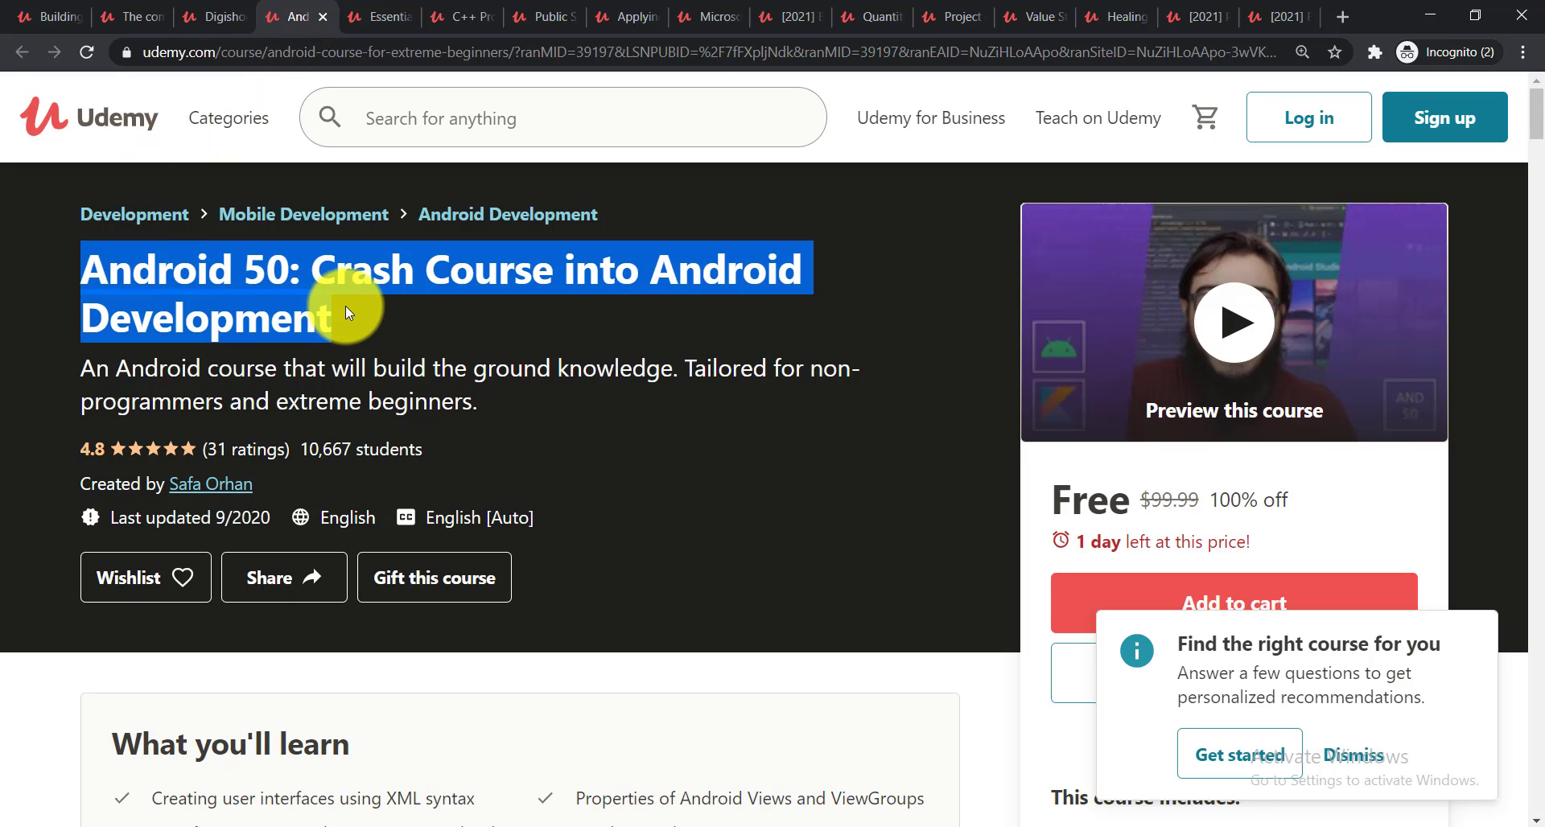
{"action": "mouse_move", "coordinate": [412, 301]}
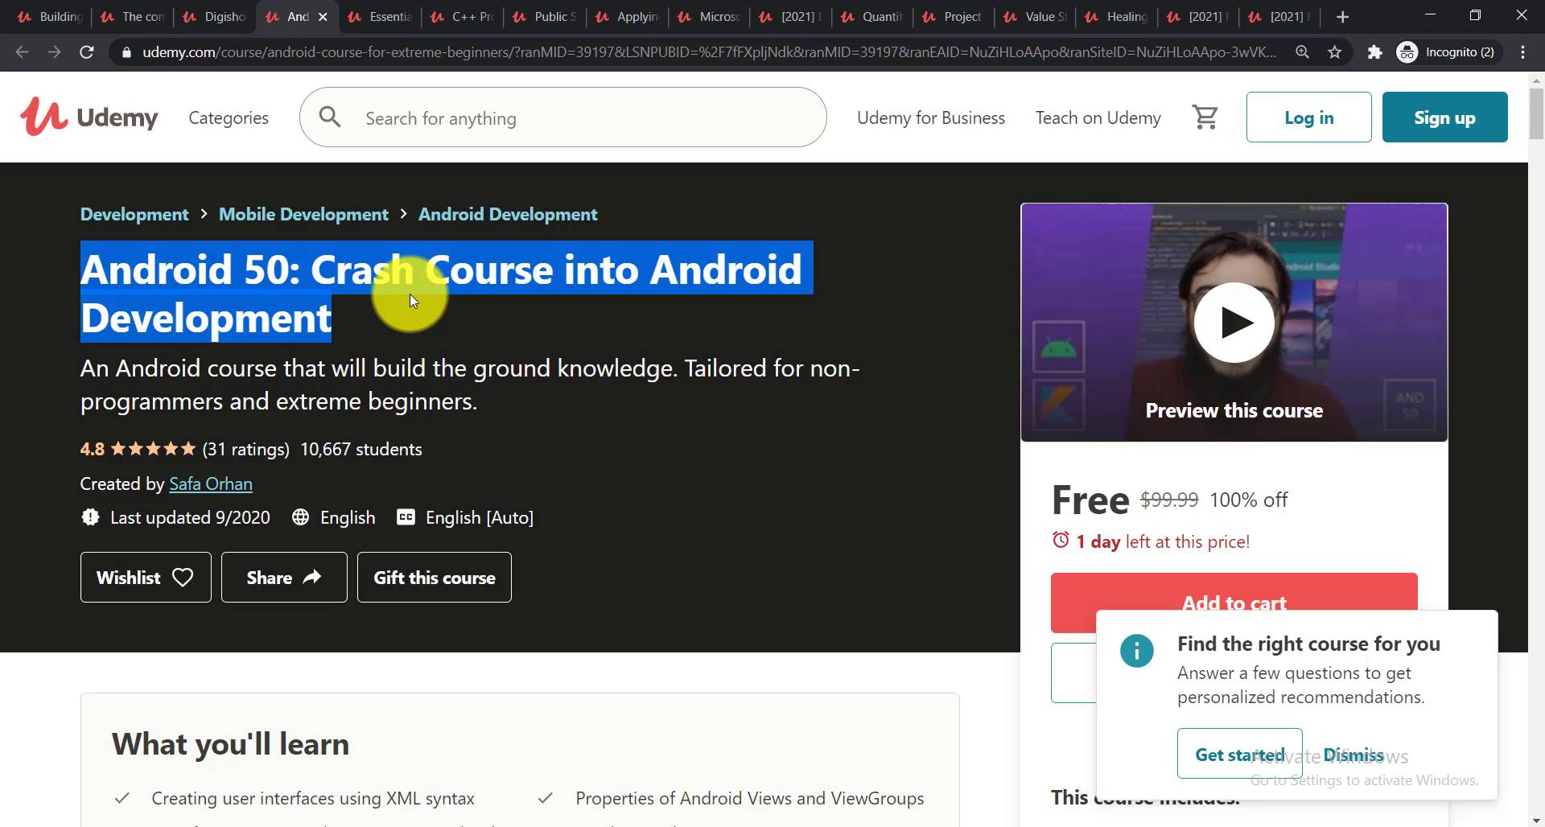
{"action": "left_click", "coordinate": [377, 16]}
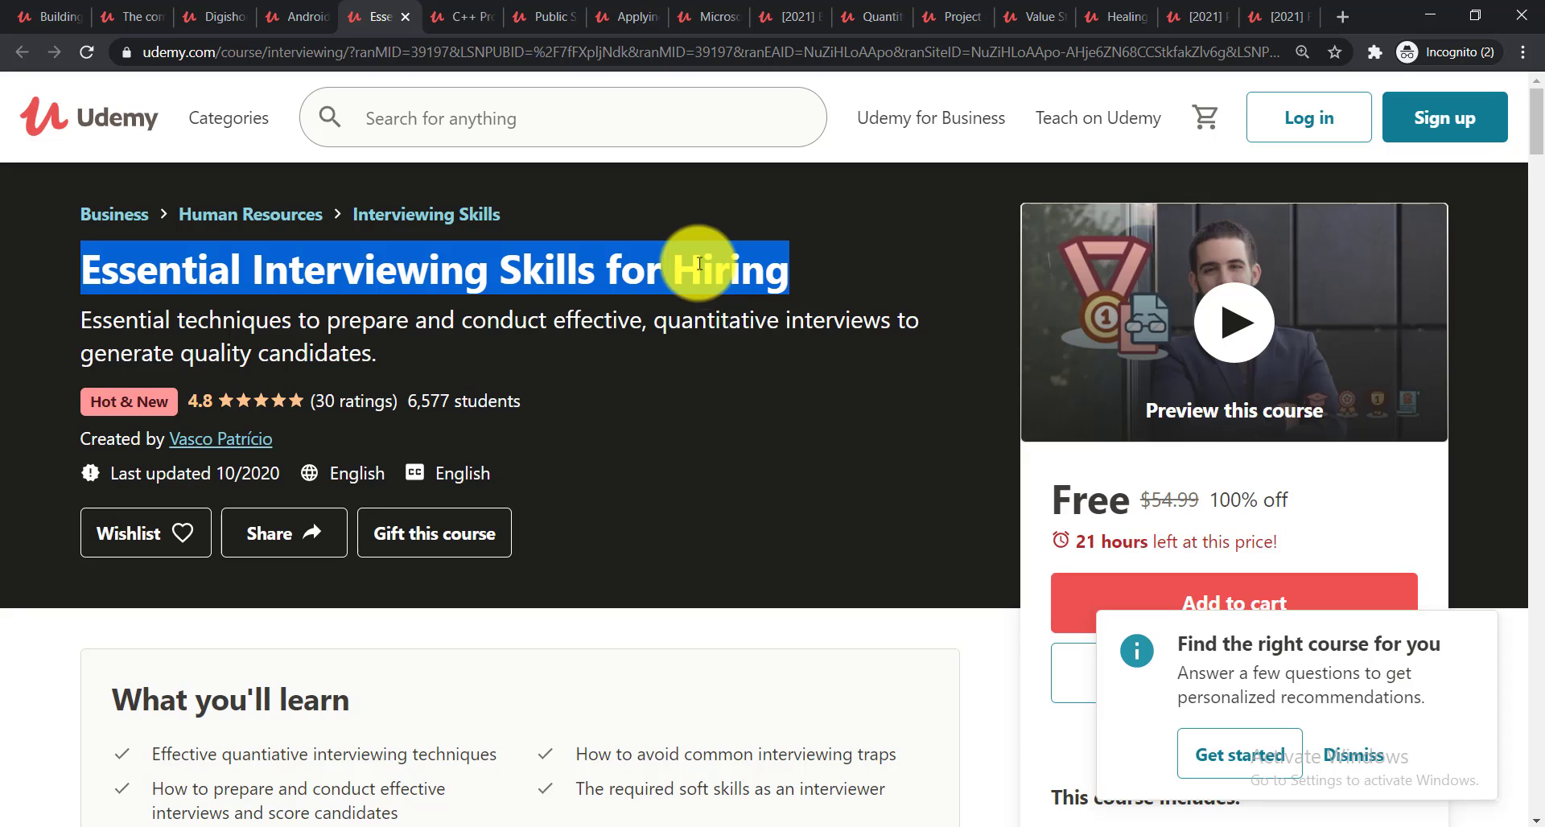
{"action": "left_click", "coordinate": [453, 18]}
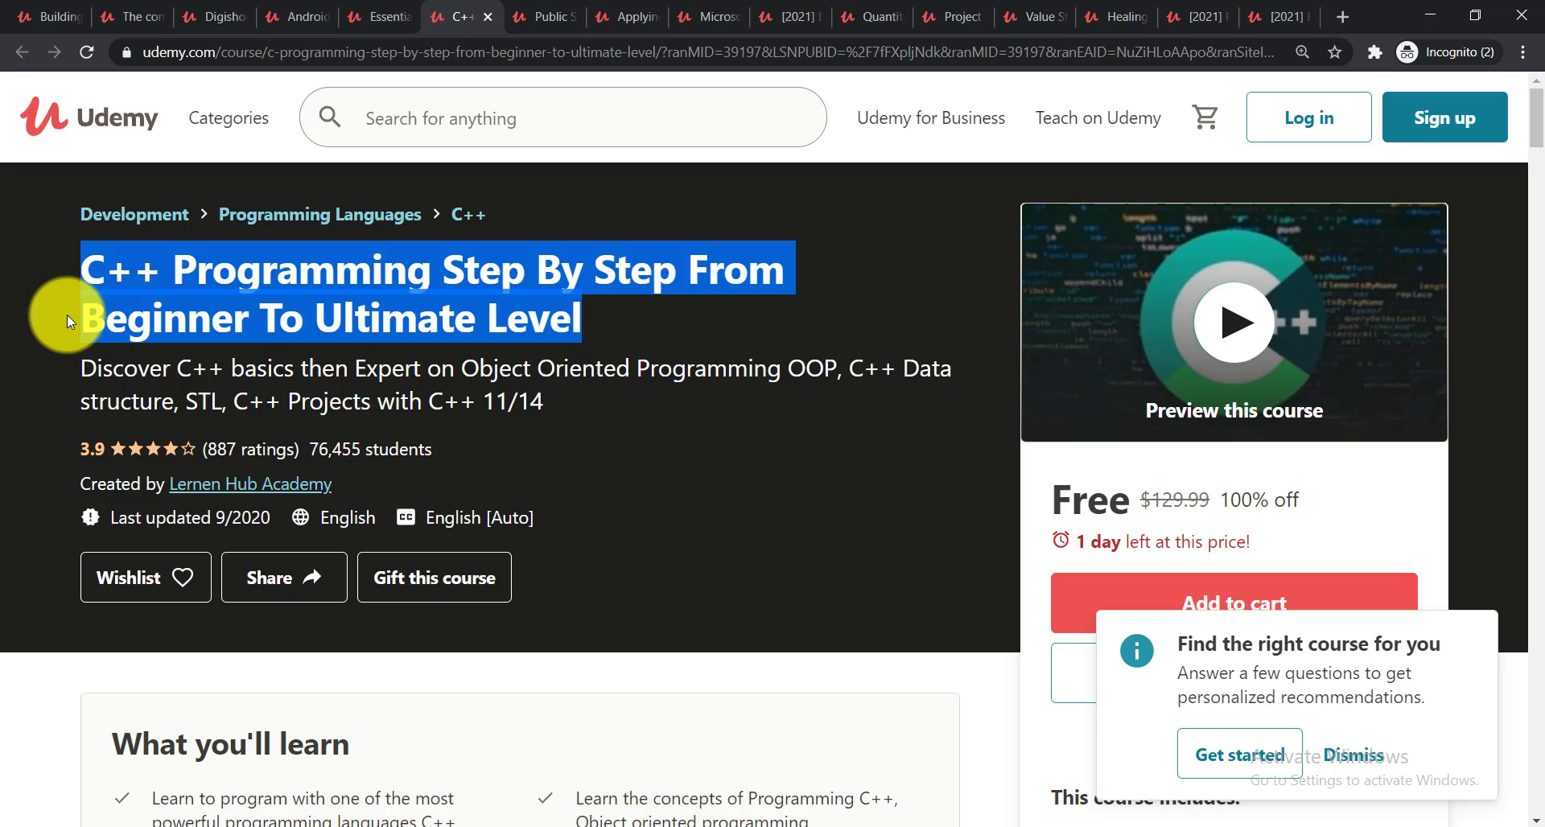
{"action": "mouse_move", "coordinate": [226, 217]}
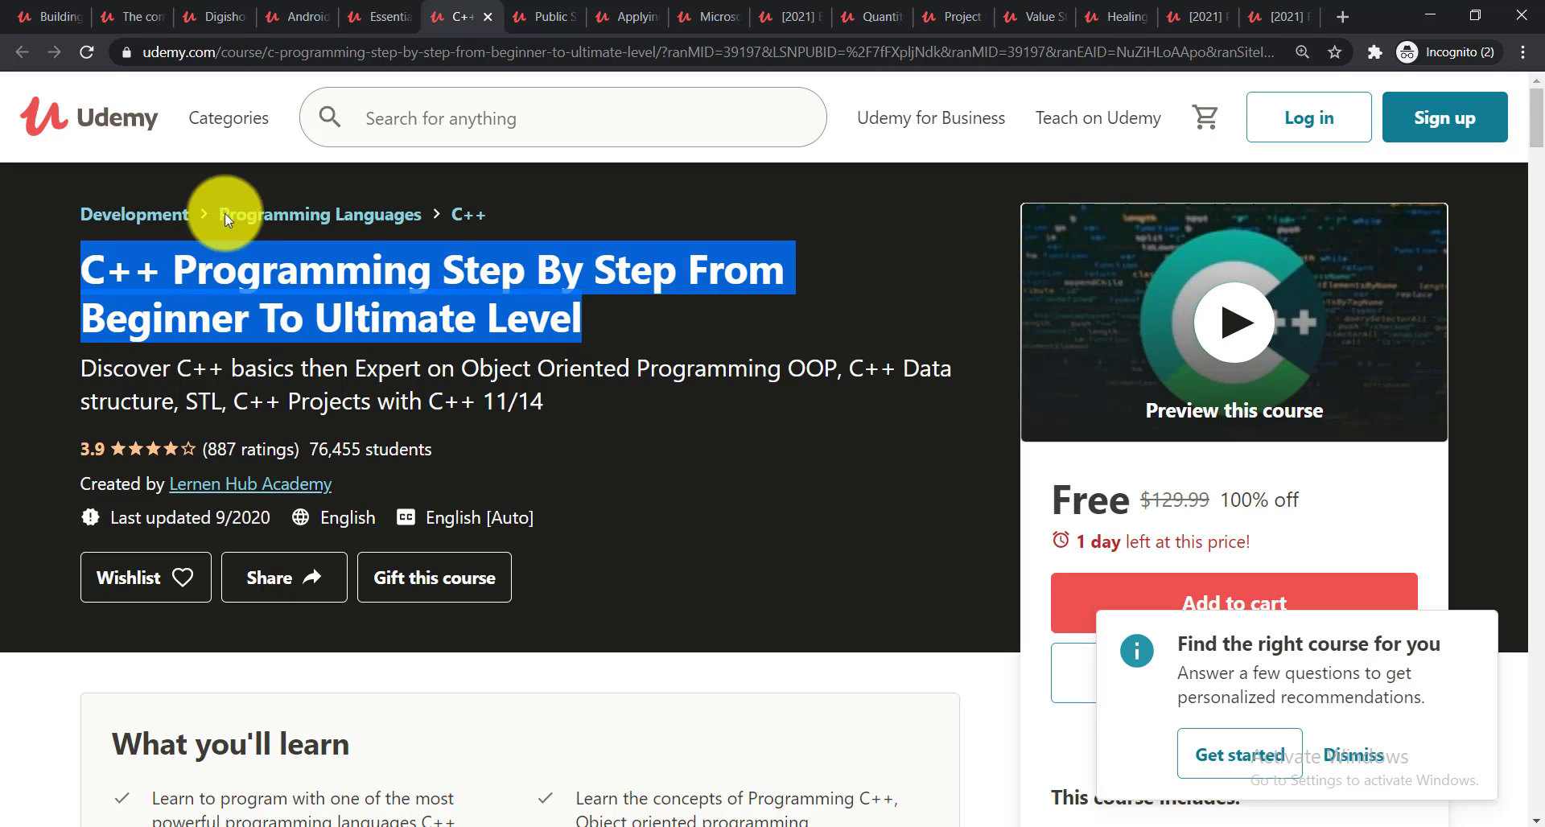
{"action": "left_click", "coordinate": [542, 16]}
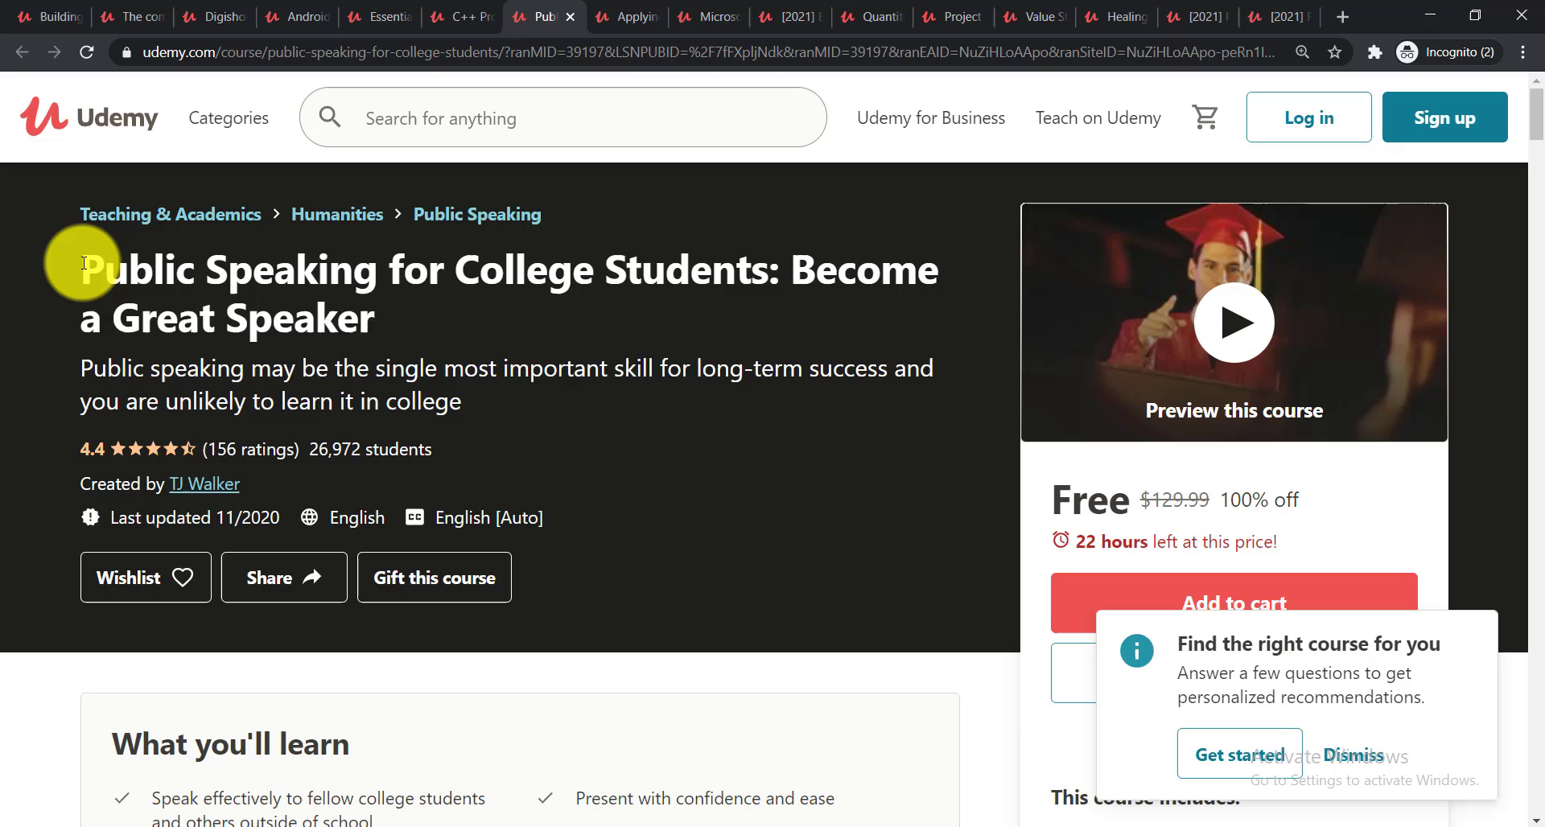
Highlight the Public Speaking and Applying Lean titles, then show the Microsoft Excel course page.
{"action": "left_click_drag", "start_coordinate": [83, 269], "coordinate": [424, 317]}
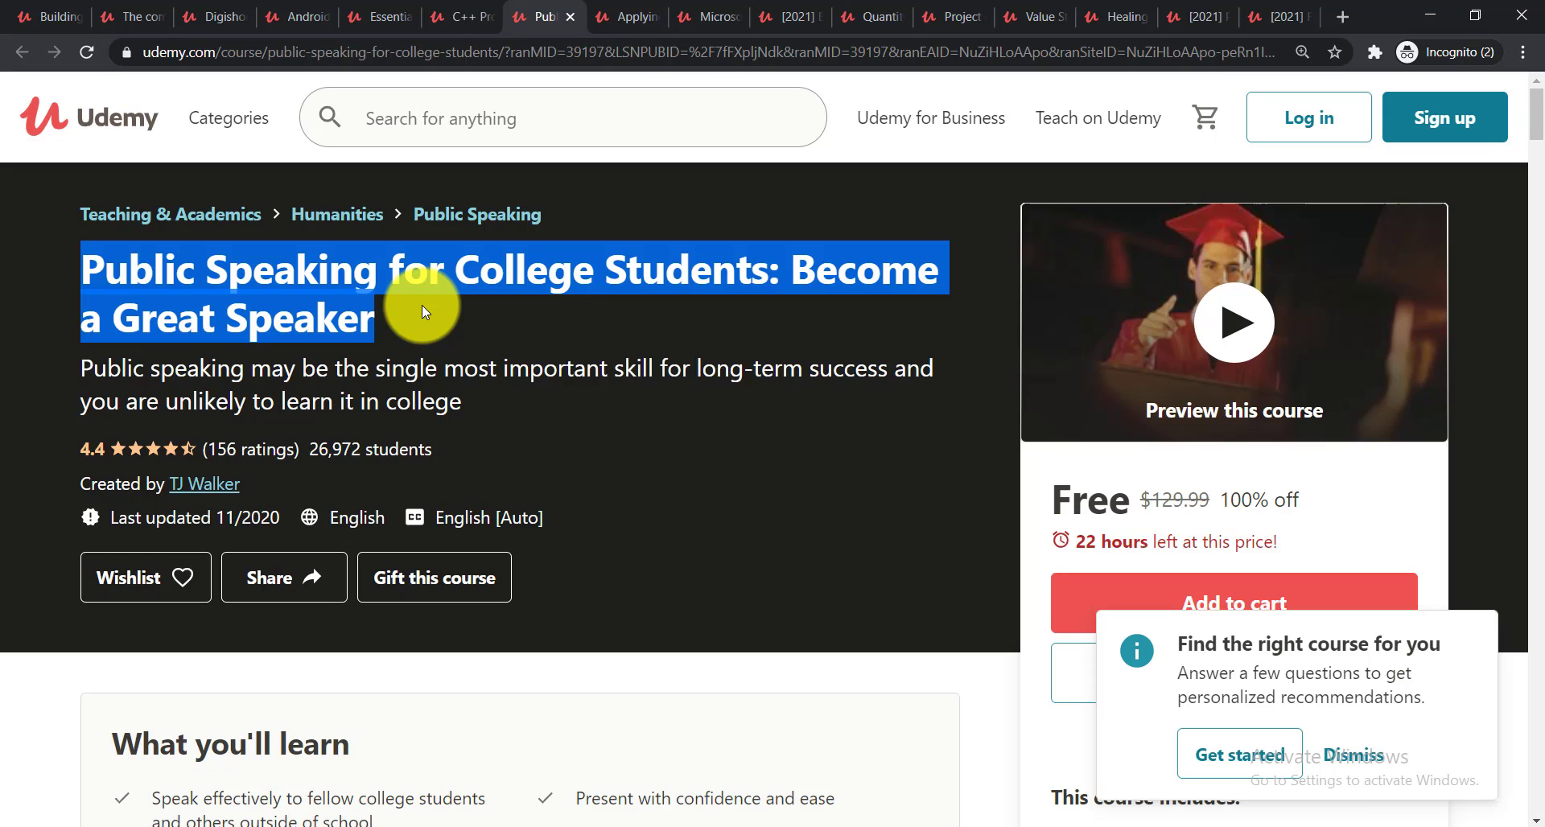
{"action": "left_click", "coordinate": [626, 16]}
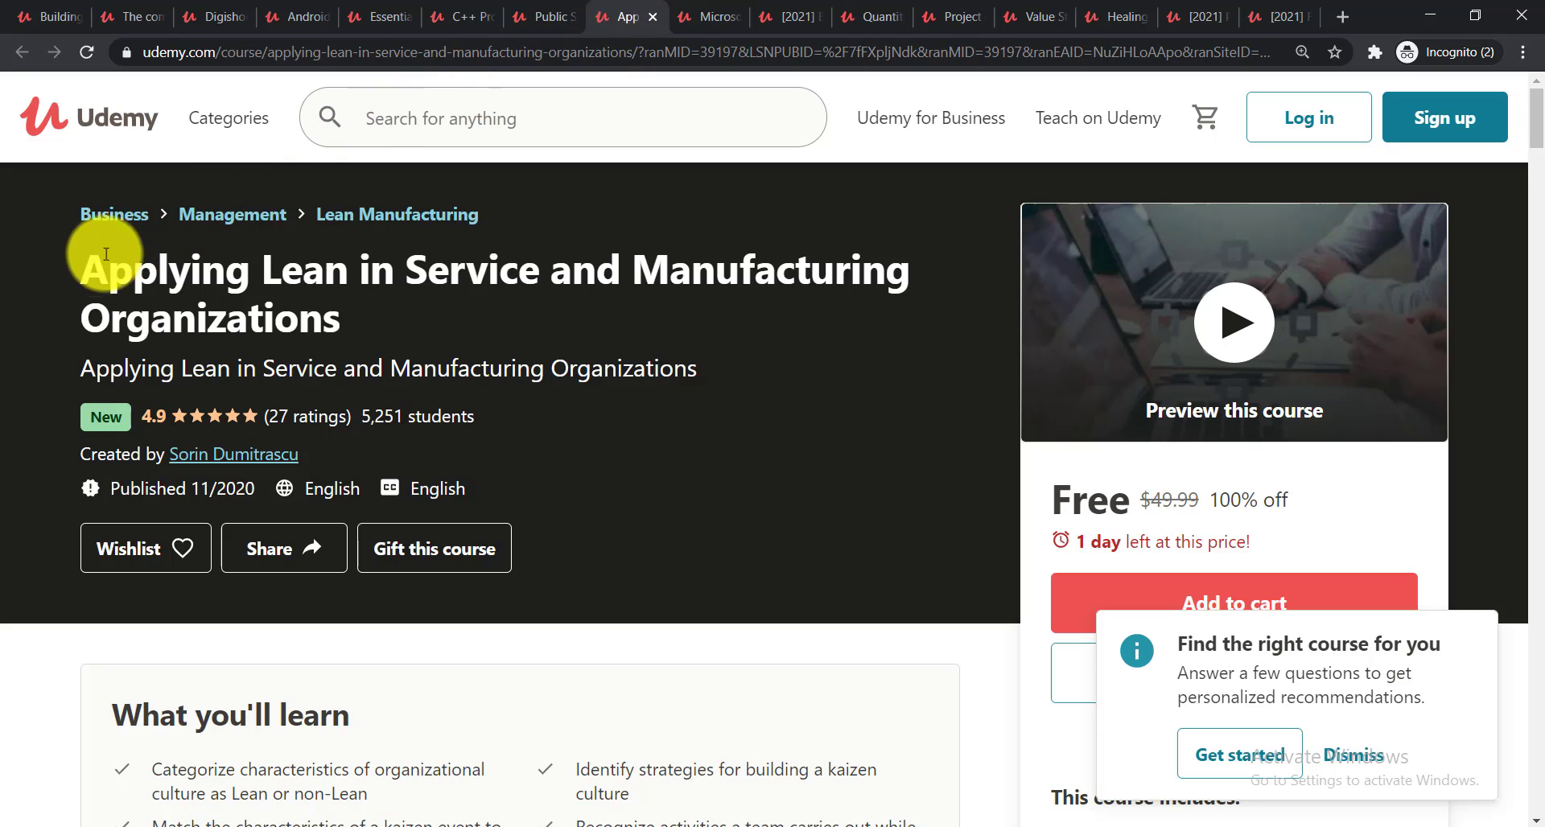
{"action": "left_click_drag", "start_coordinate": [103, 269], "coordinate": [384, 319]}
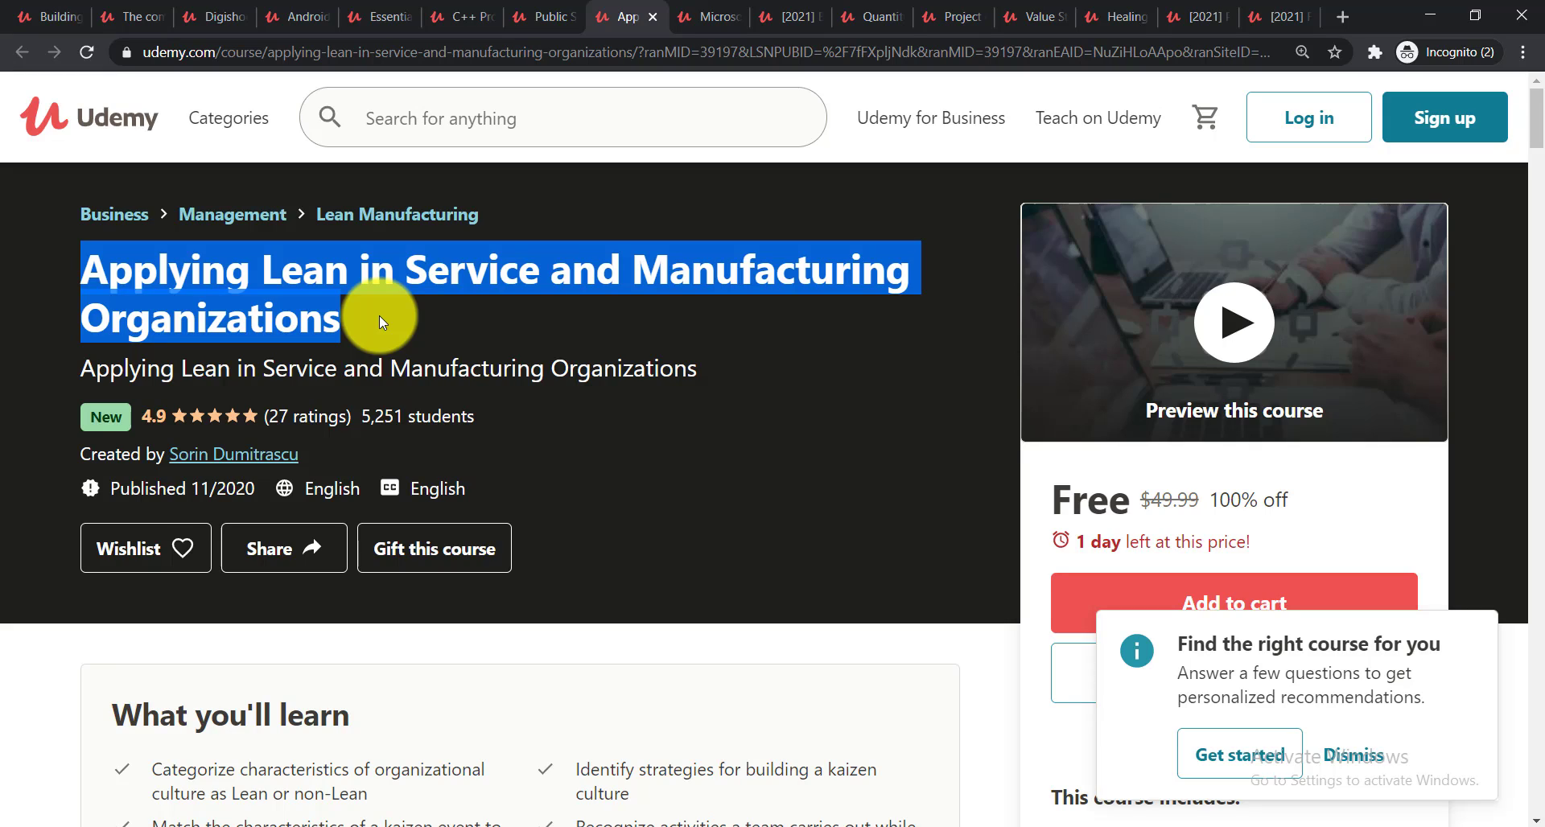
{"action": "left_click", "coordinate": [712, 16]}
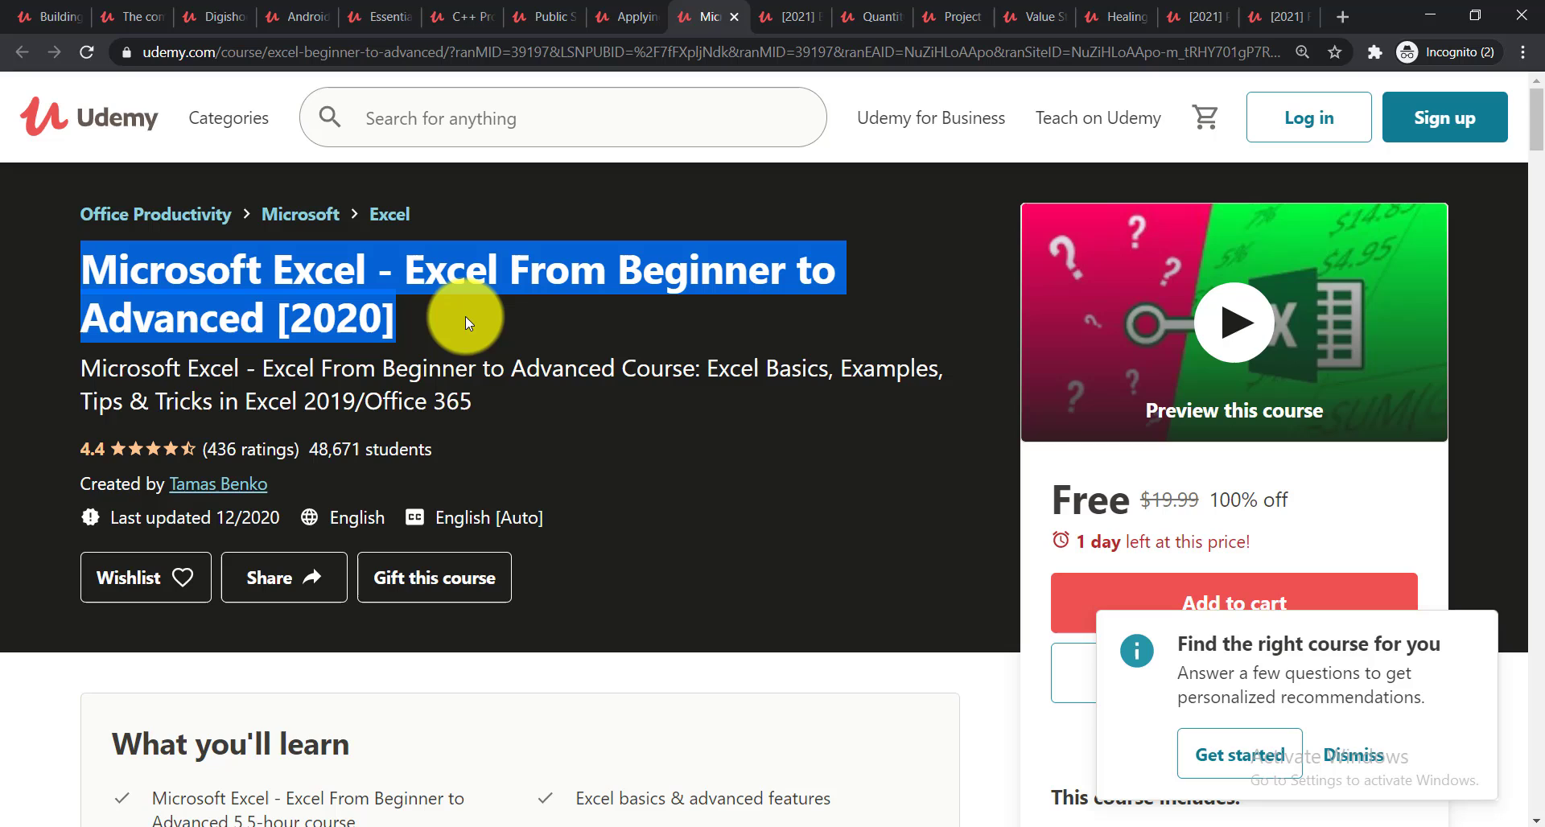
Visit Business Analytics and Quantity Surveying, then highlight the Project Changes and Closing title.
{"action": "left_click", "coordinate": [788, 17]}
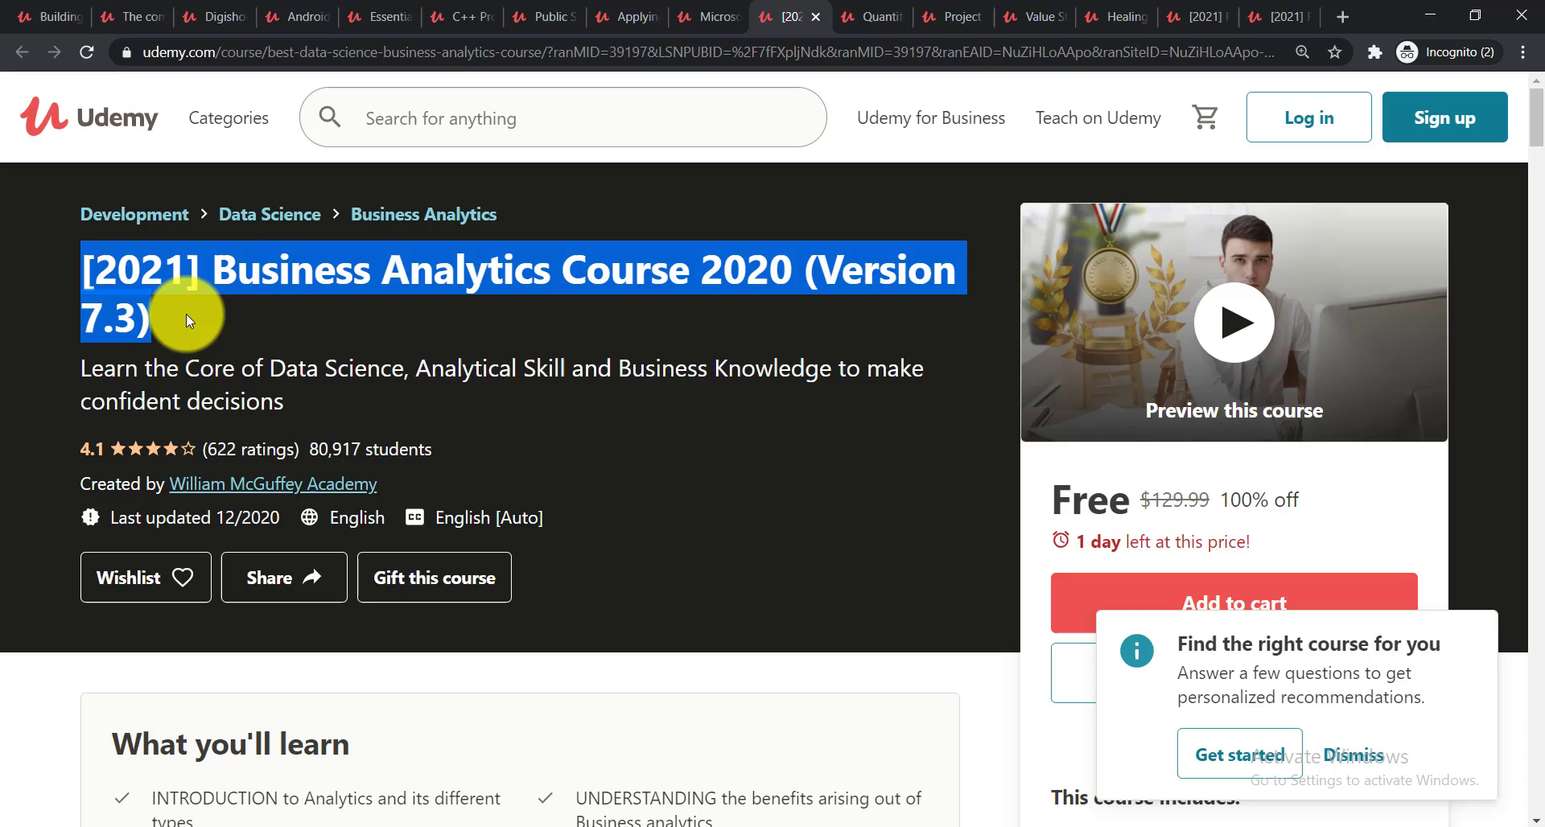
{"action": "mouse_move", "coordinate": [226, 327]}
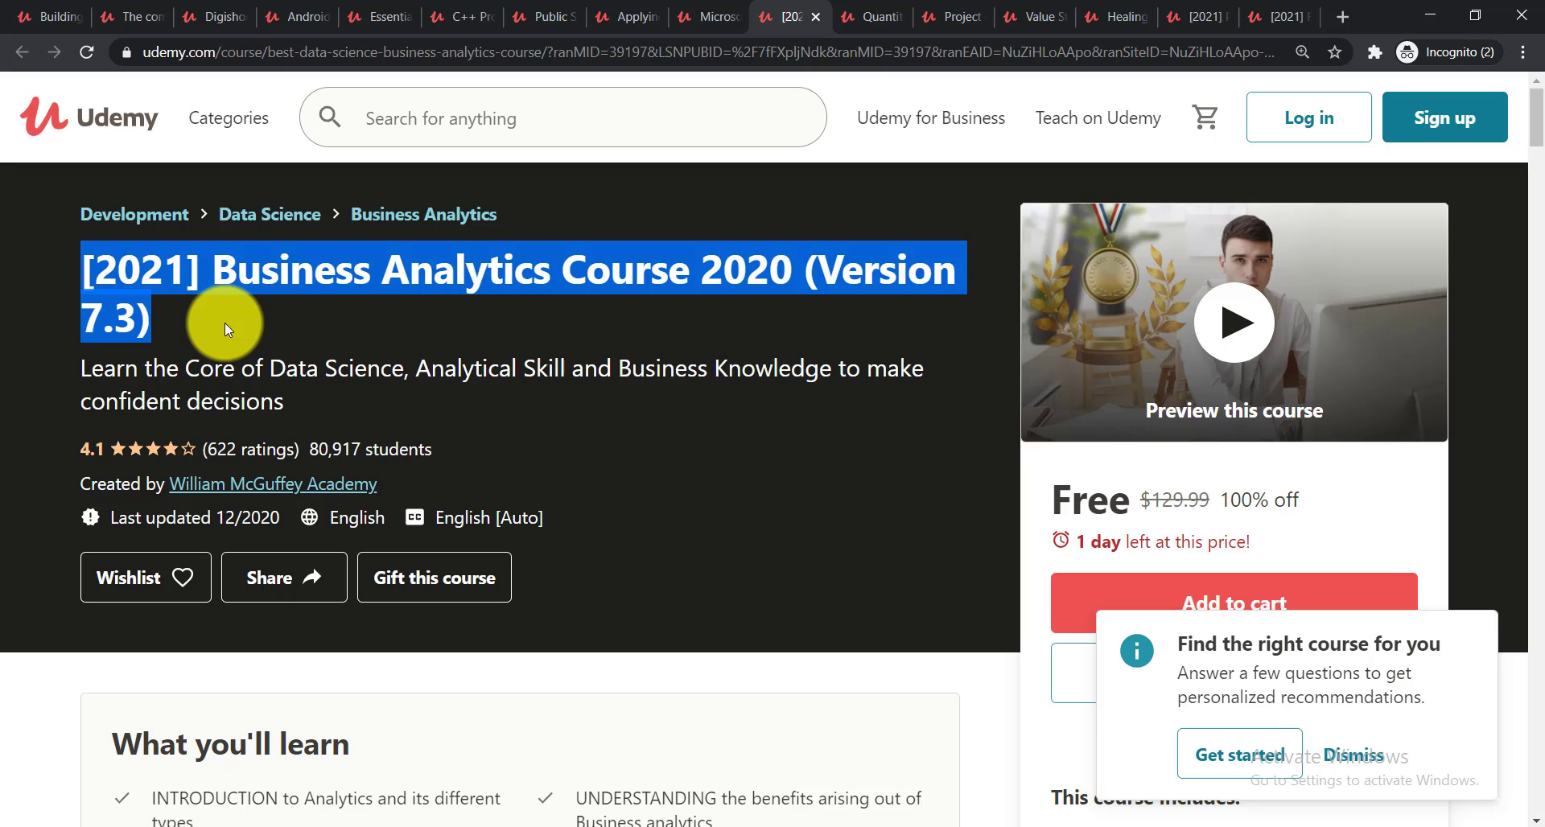
{"action": "mouse_move", "coordinate": [543, 172]}
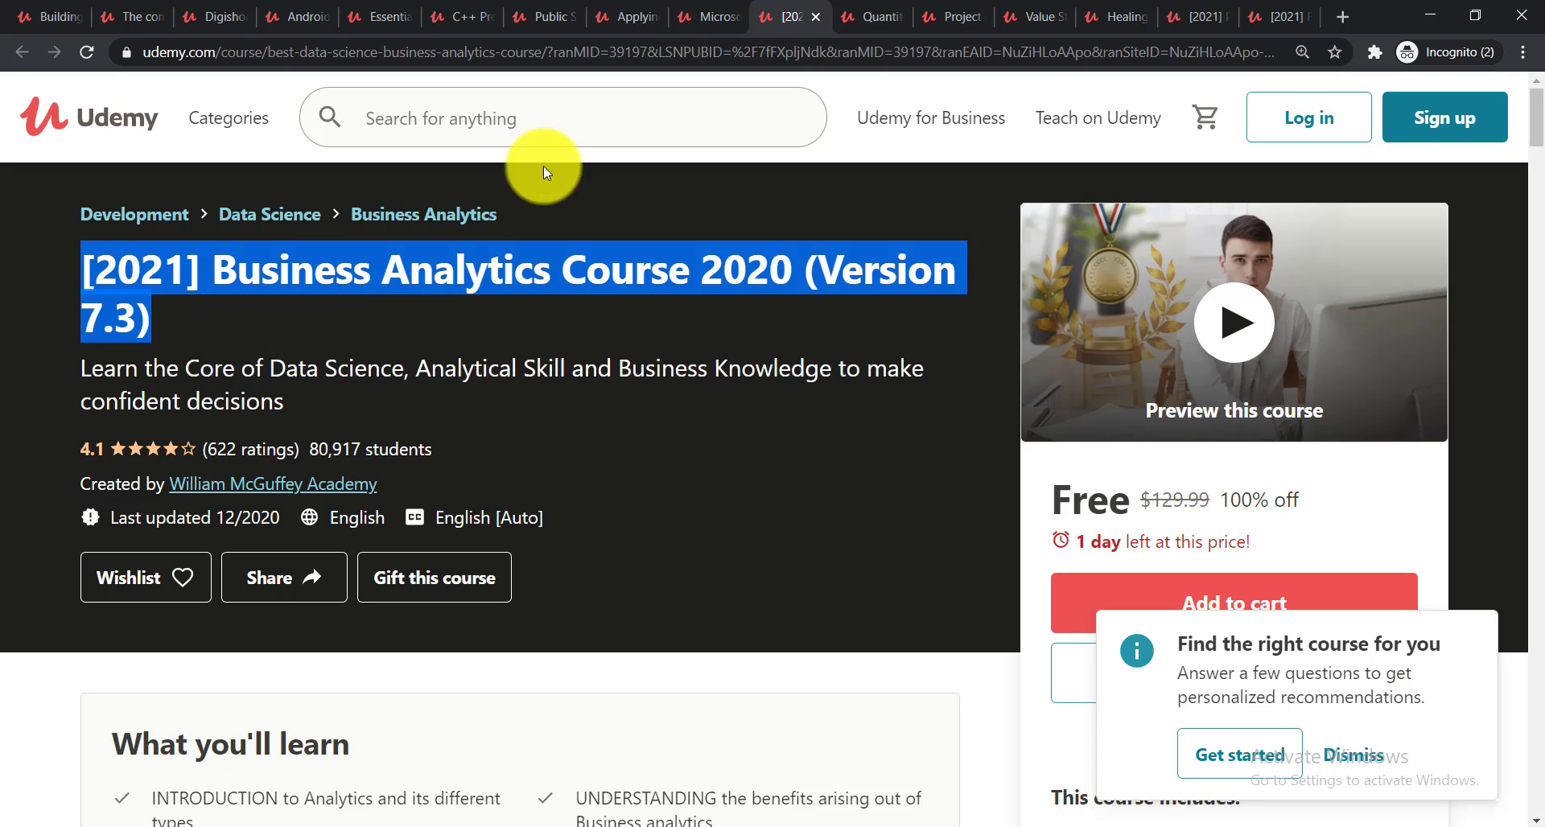
{"action": "left_click", "coordinate": [868, 17]}
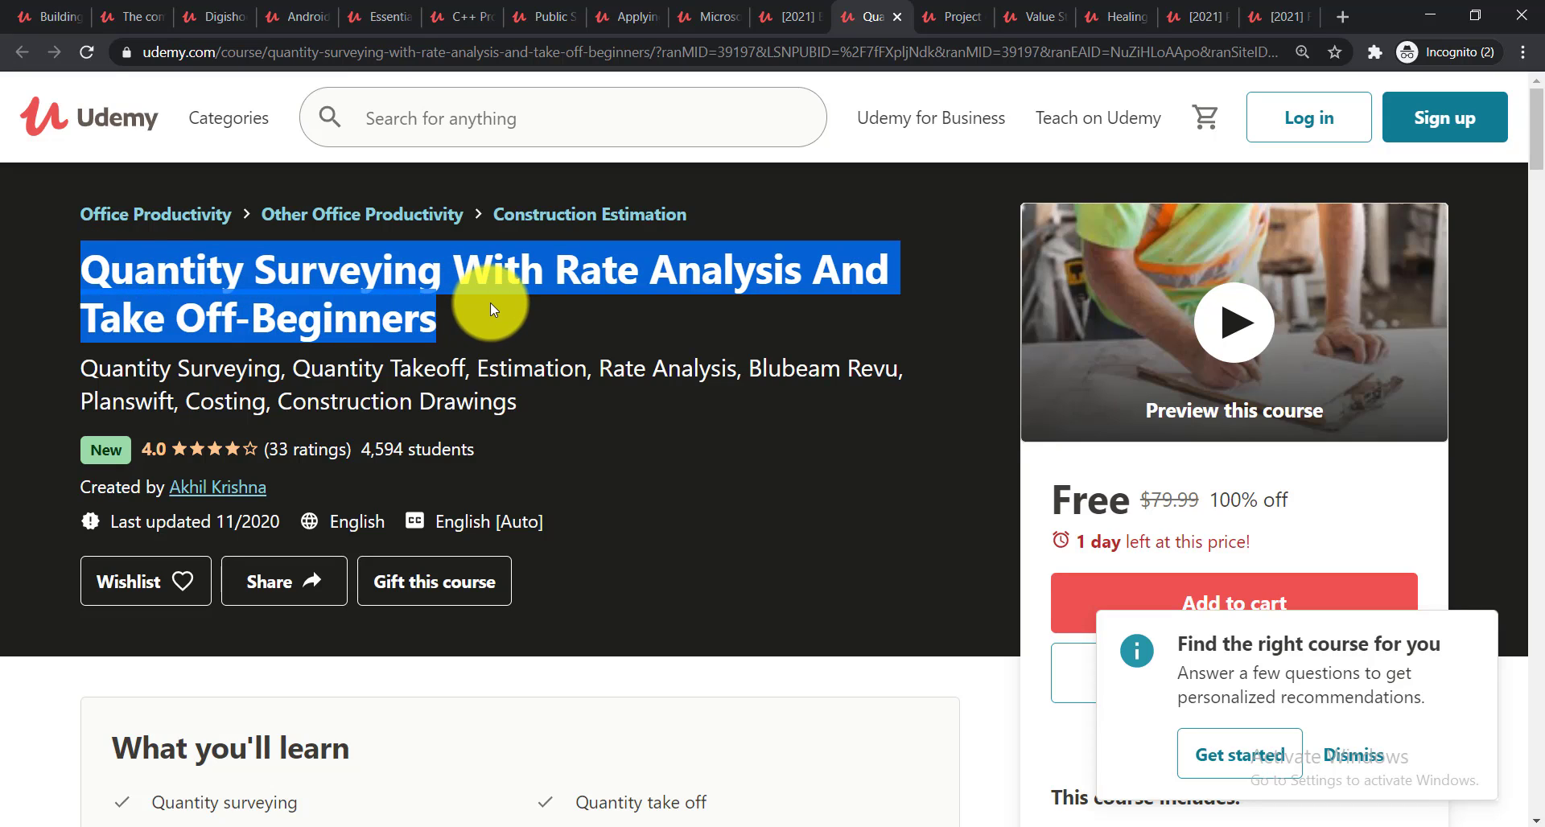
{"action": "mouse_move", "coordinate": [520, 331]}
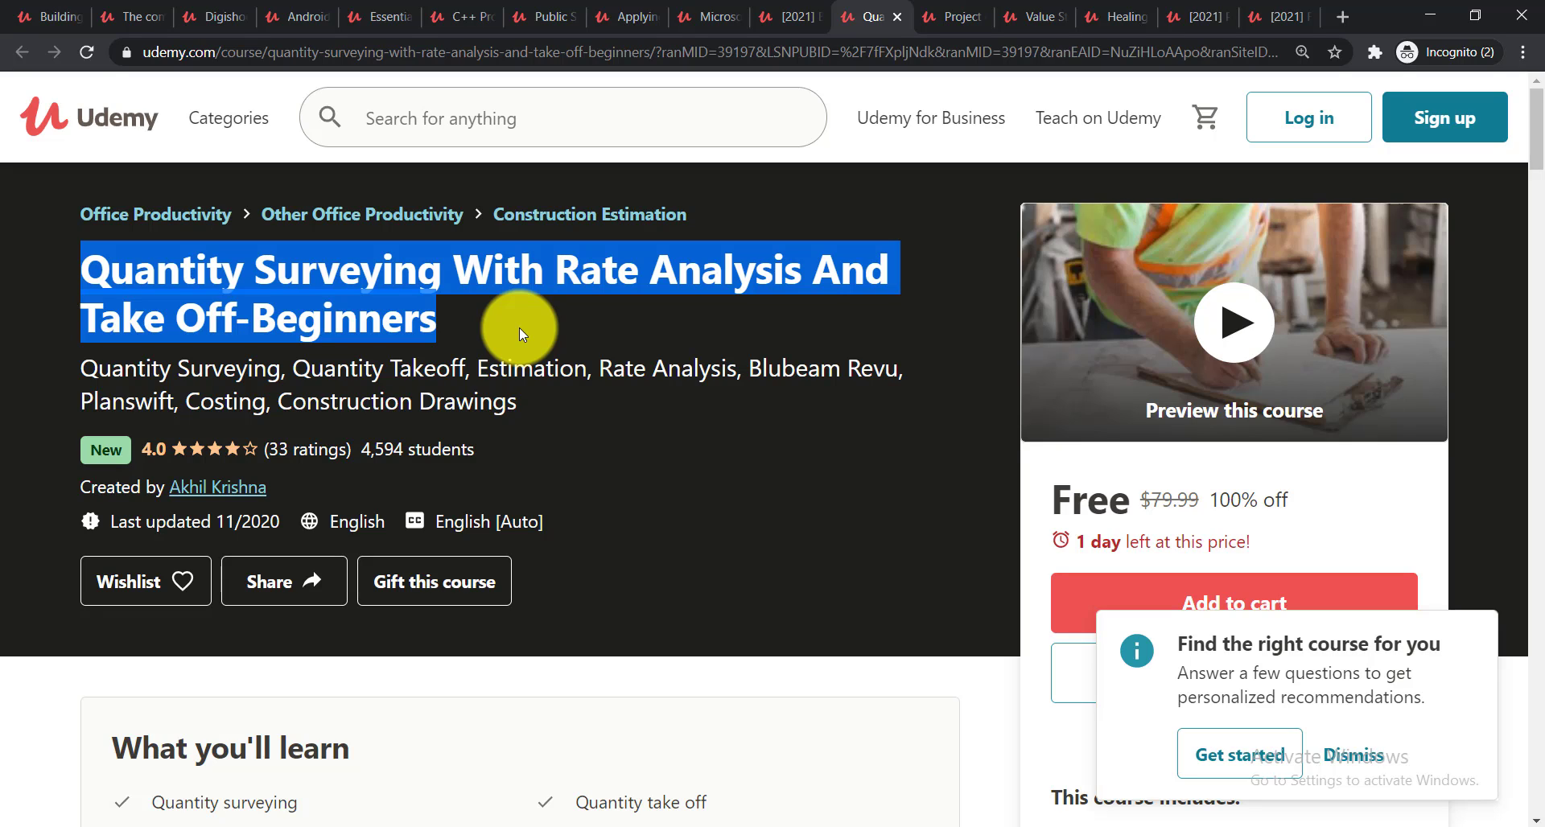
{"action": "mouse_move", "coordinate": [950, 17]}
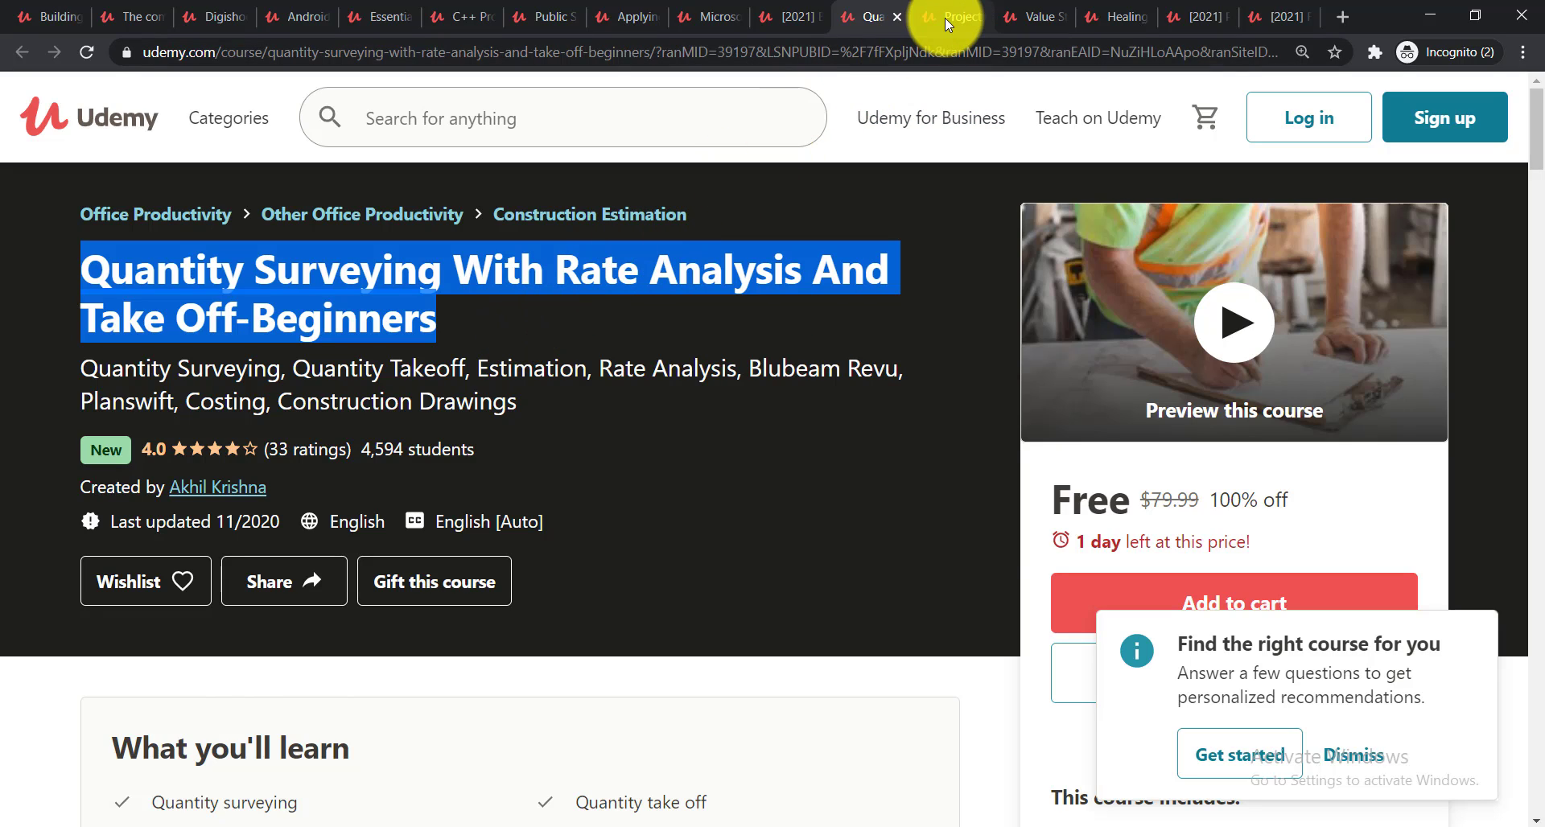
{"action": "left_click", "coordinate": [951, 16]}
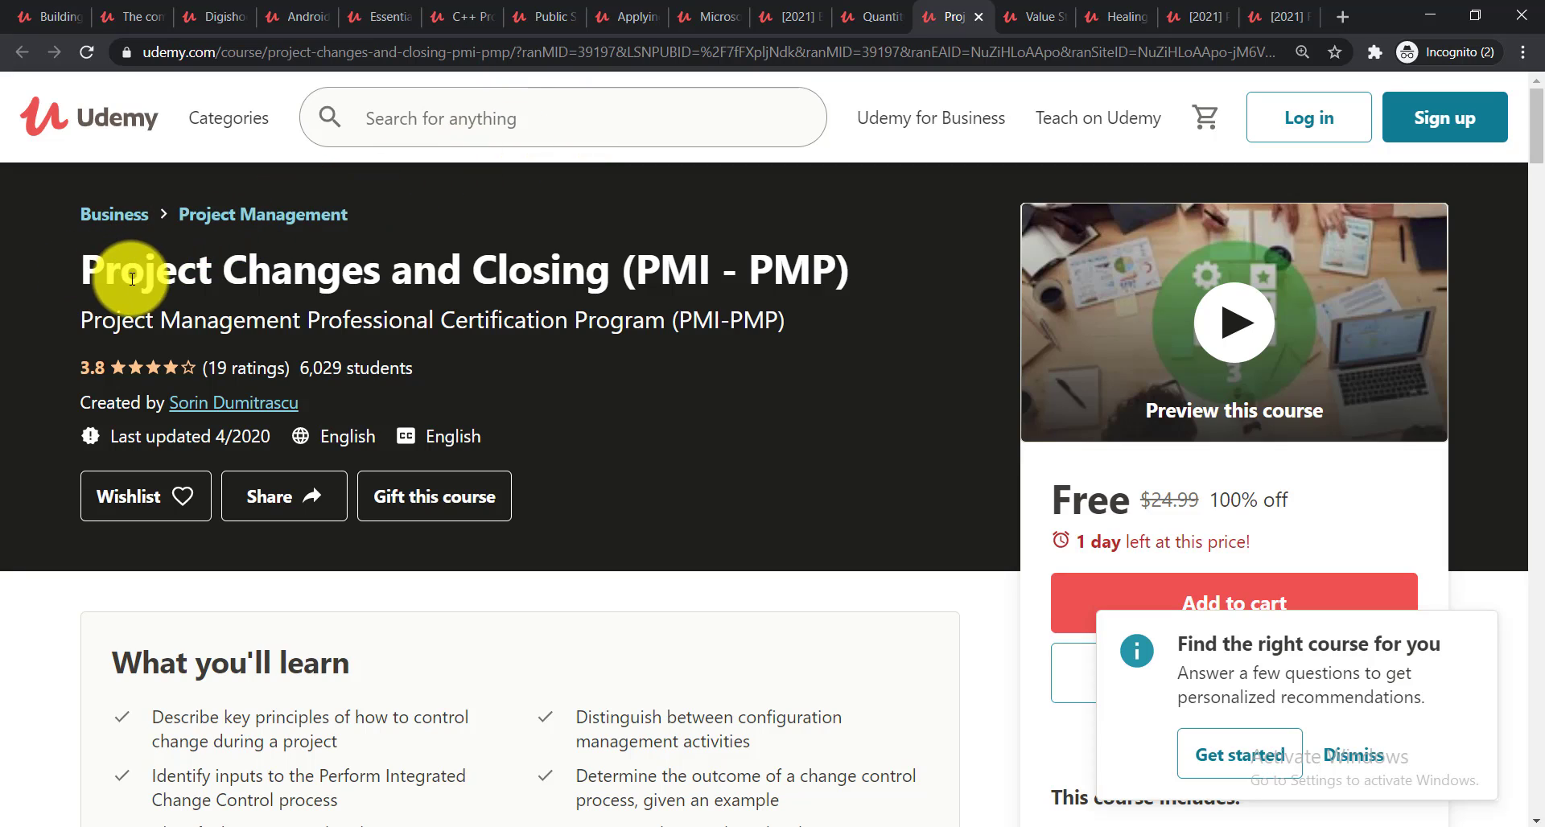
{"action": "left_click_drag", "start_coordinate": [134, 269], "coordinate": [832, 272]}
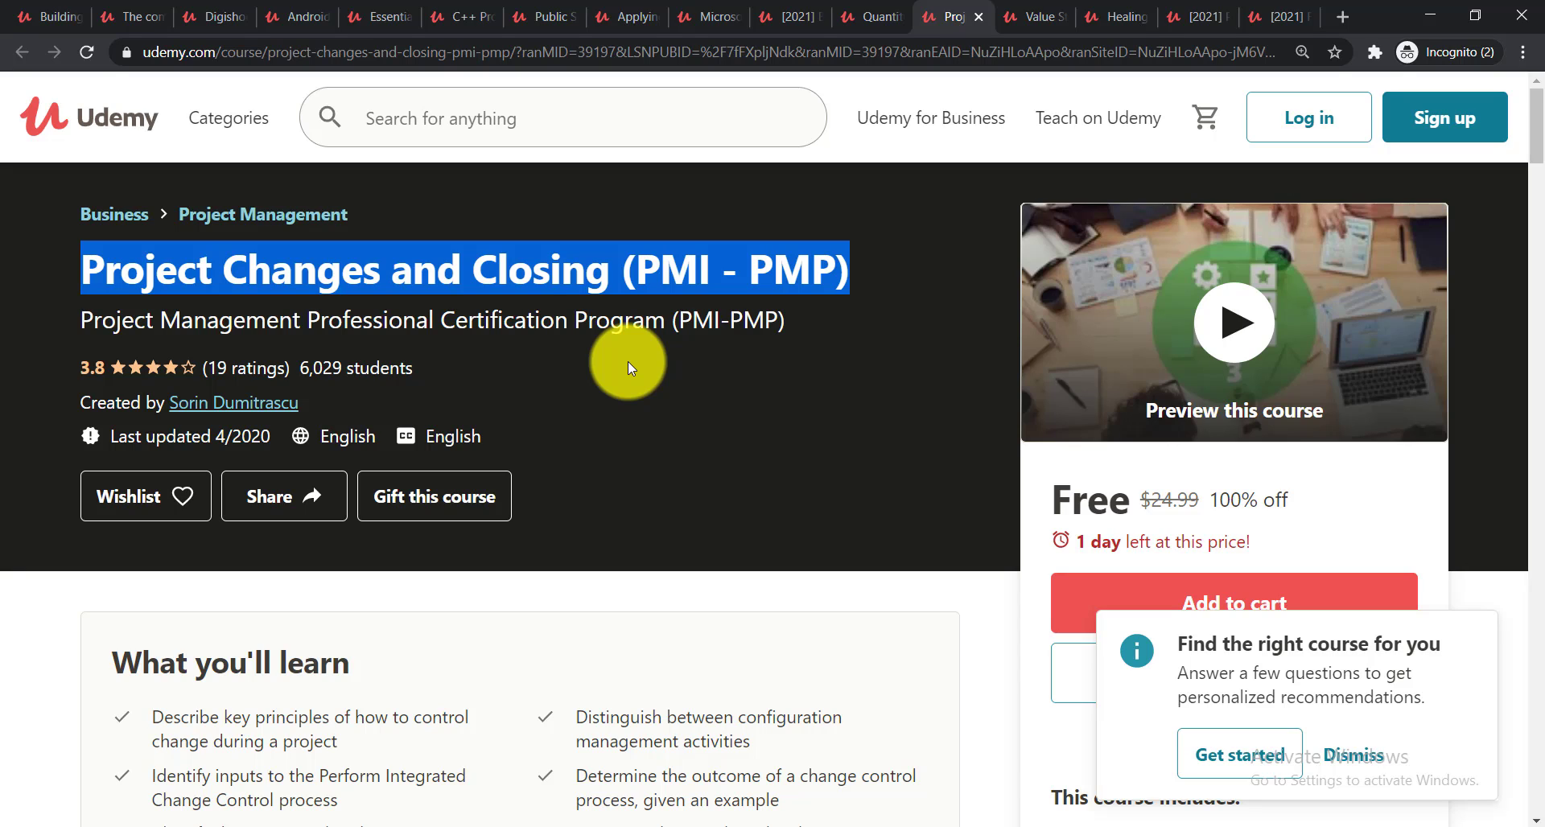
{"action": "mouse_move", "coordinate": [1025, 16]}
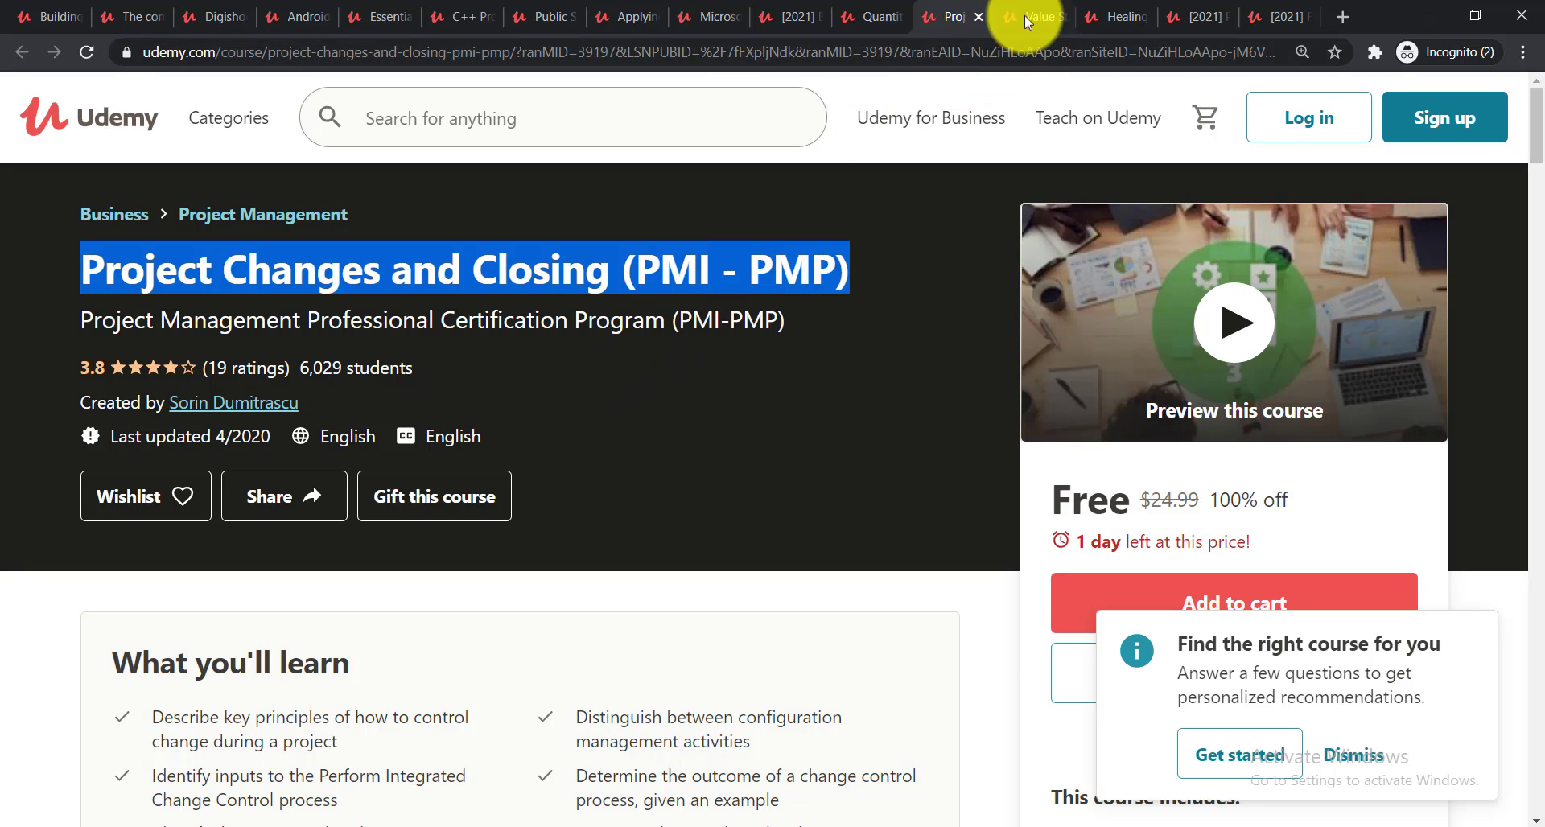
Highlight the Value Stream Mapping and Healing Your Root Chakra course titles.
{"action": "left_click", "coordinate": [1031, 16]}
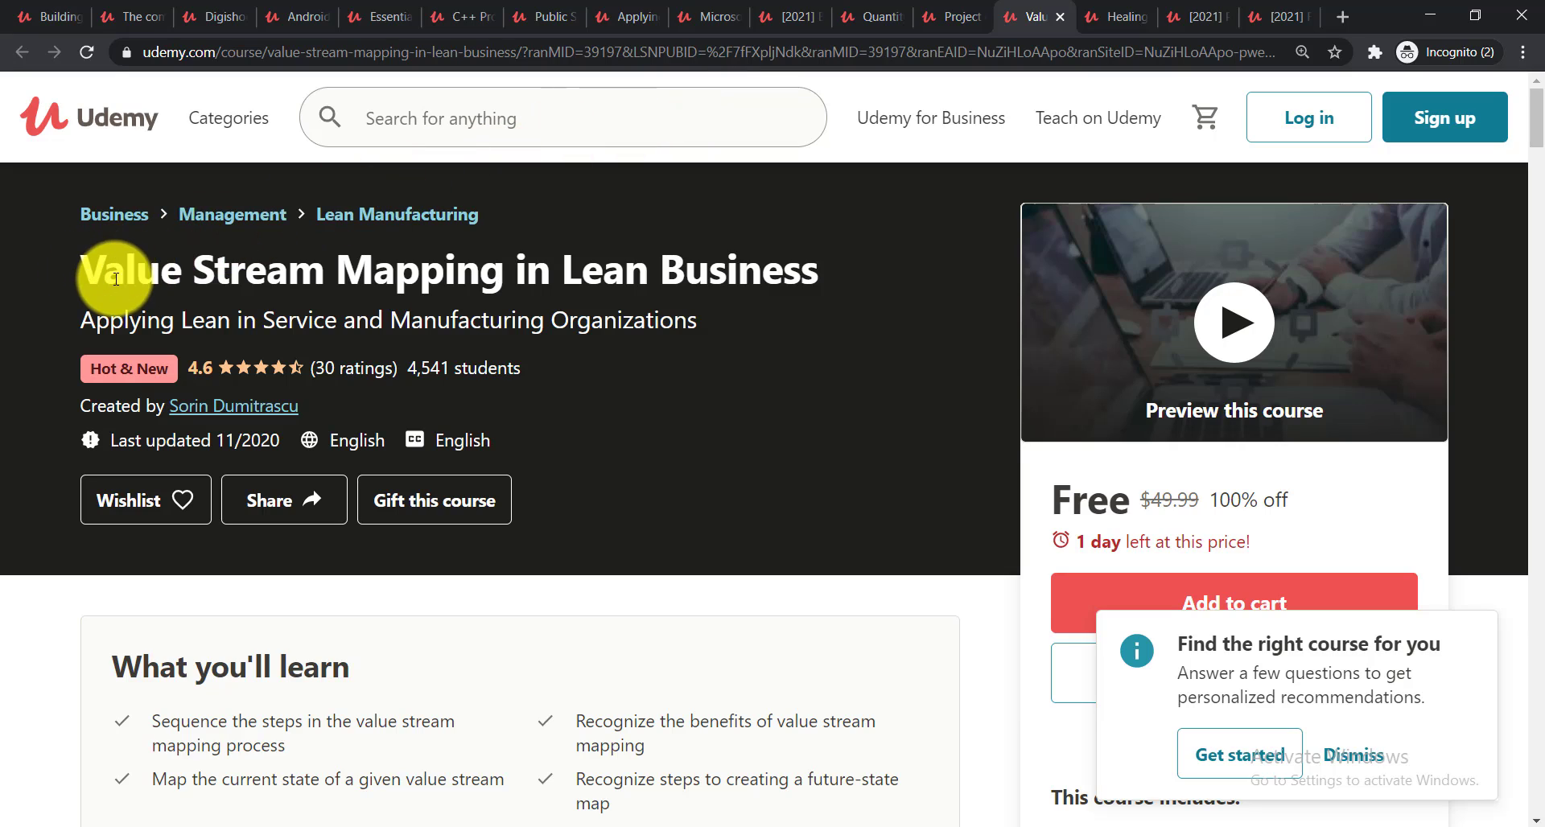
{"action": "left_click_drag", "start_coordinate": [116, 271], "coordinate": [822, 270]}
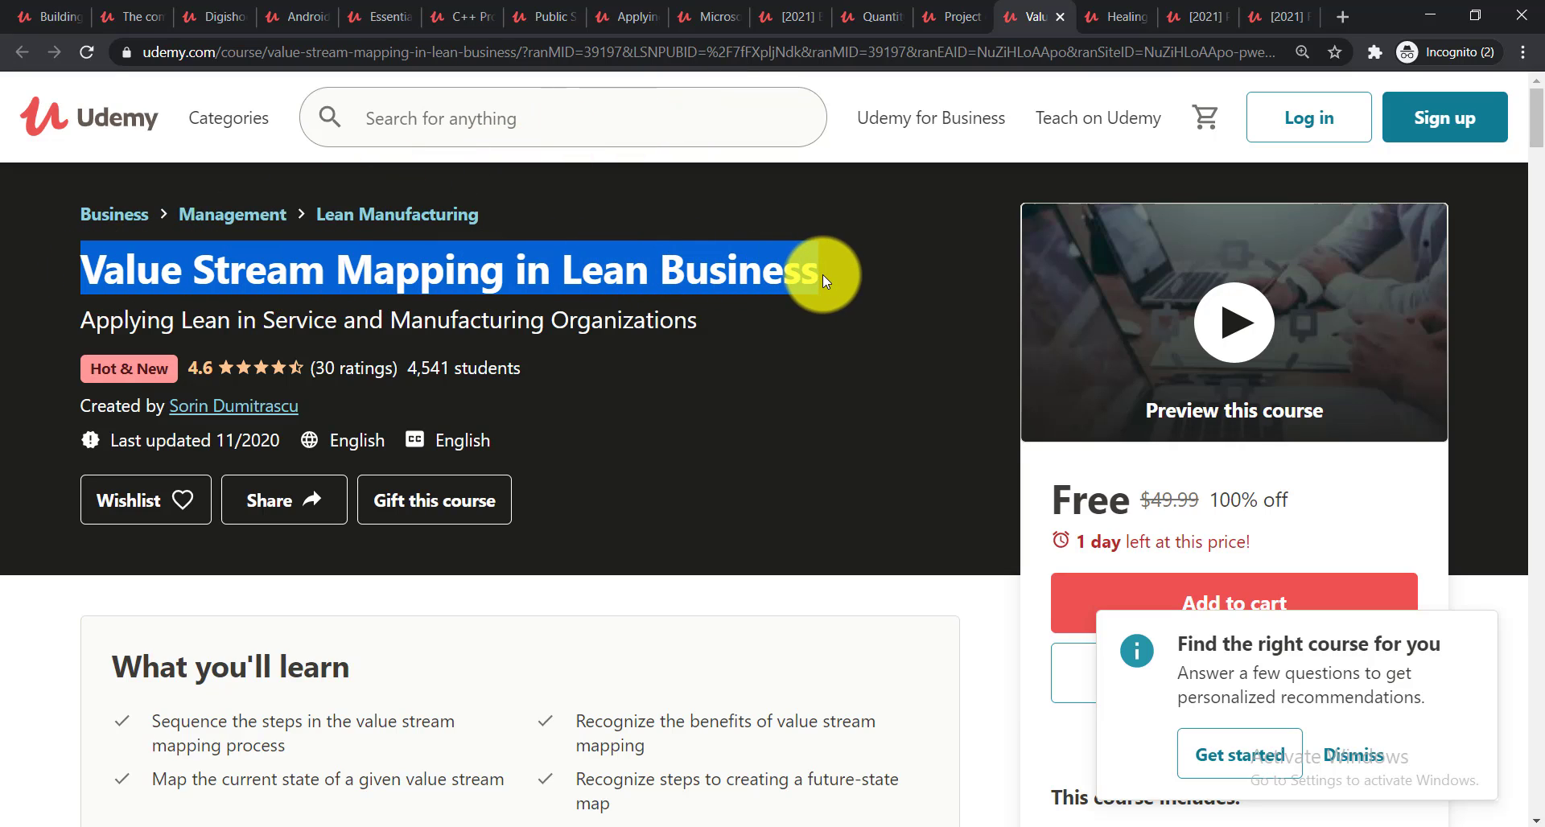
{"action": "left_click", "coordinate": [718, 369]}
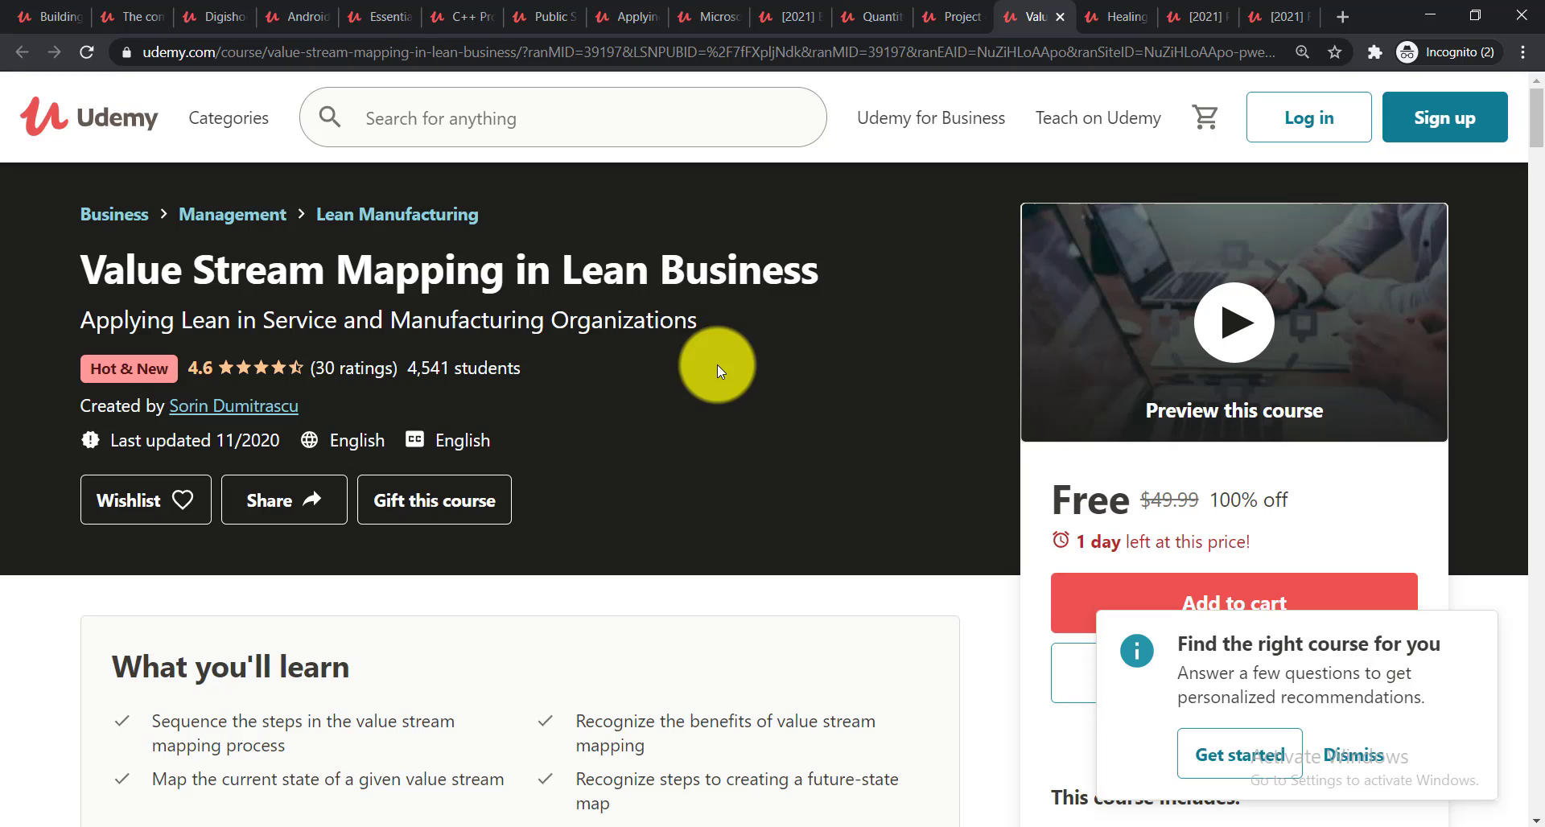
{"action": "left_click", "coordinate": [1112, 16]}
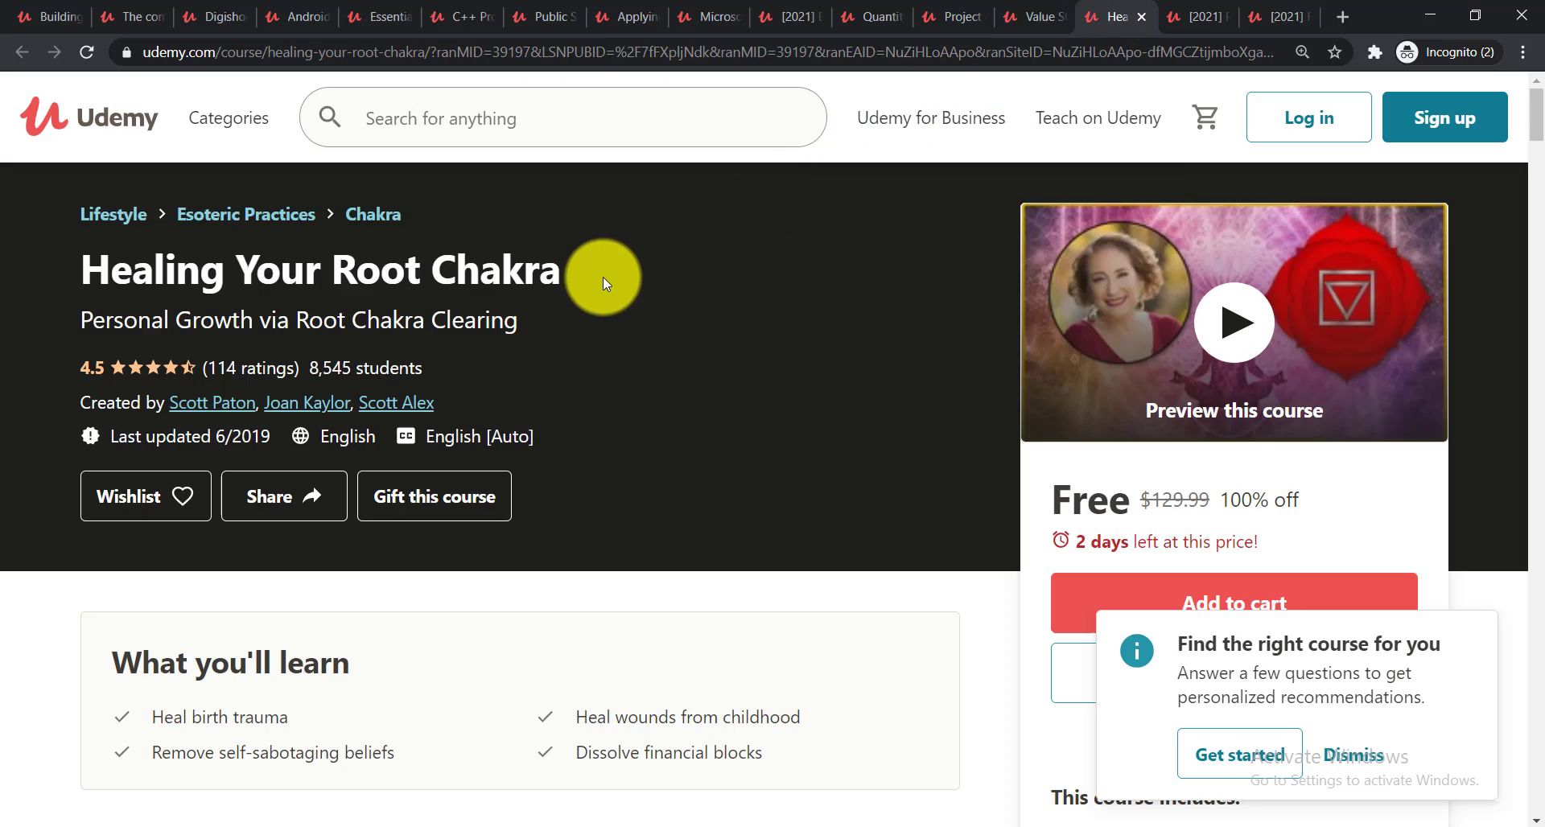
{"action": "left_click_drag", "start_coordinate": [602, 283], "coordinate": [81, 268]}
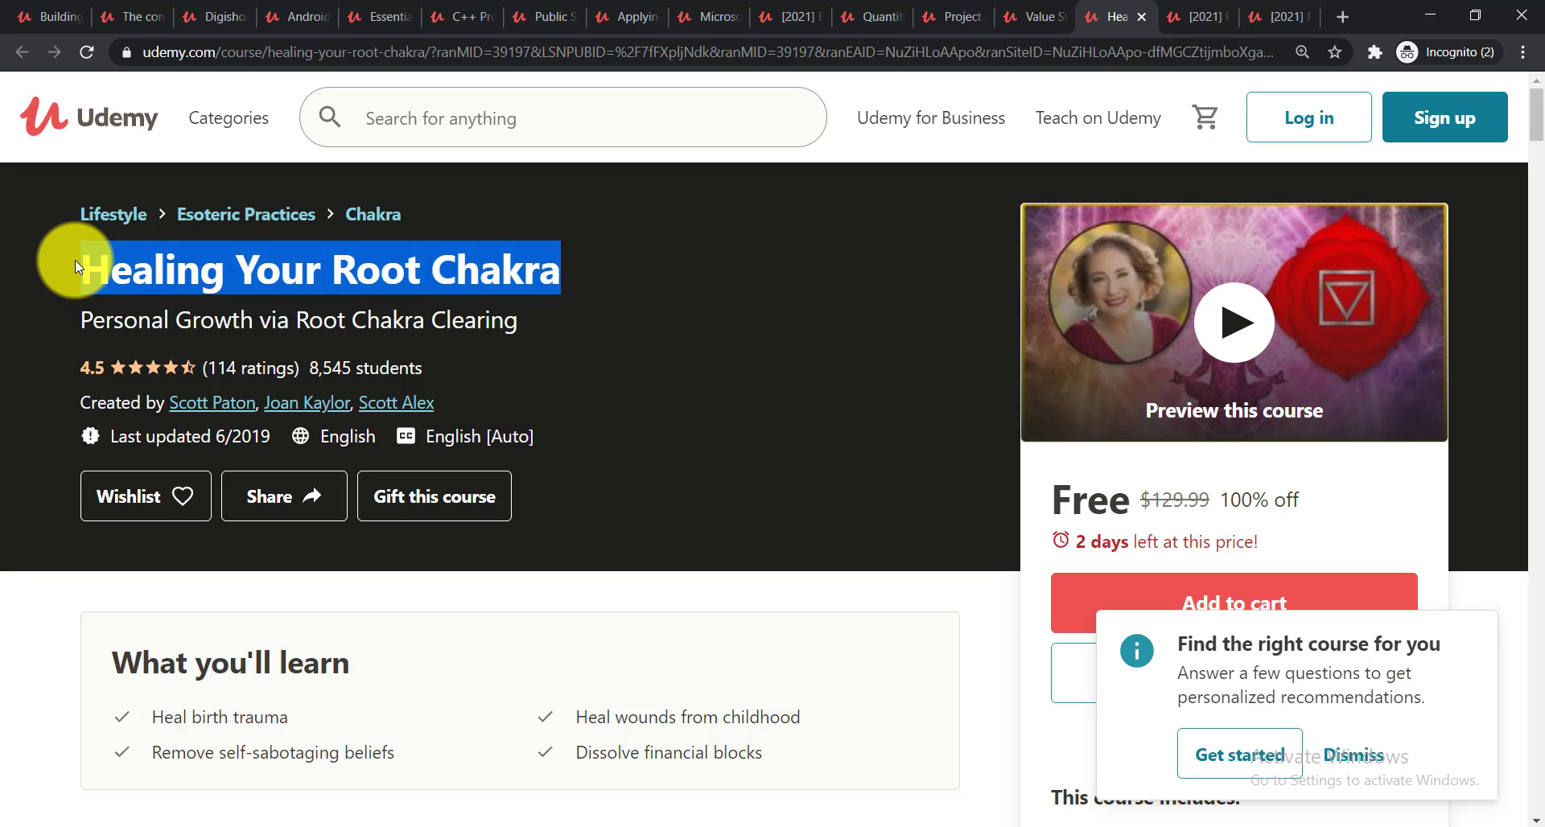
Highlight the Professional Technical Writing title, then show the Freelance Writing course page.
{"action": "left_click", "coordinate": [1183, 16]}
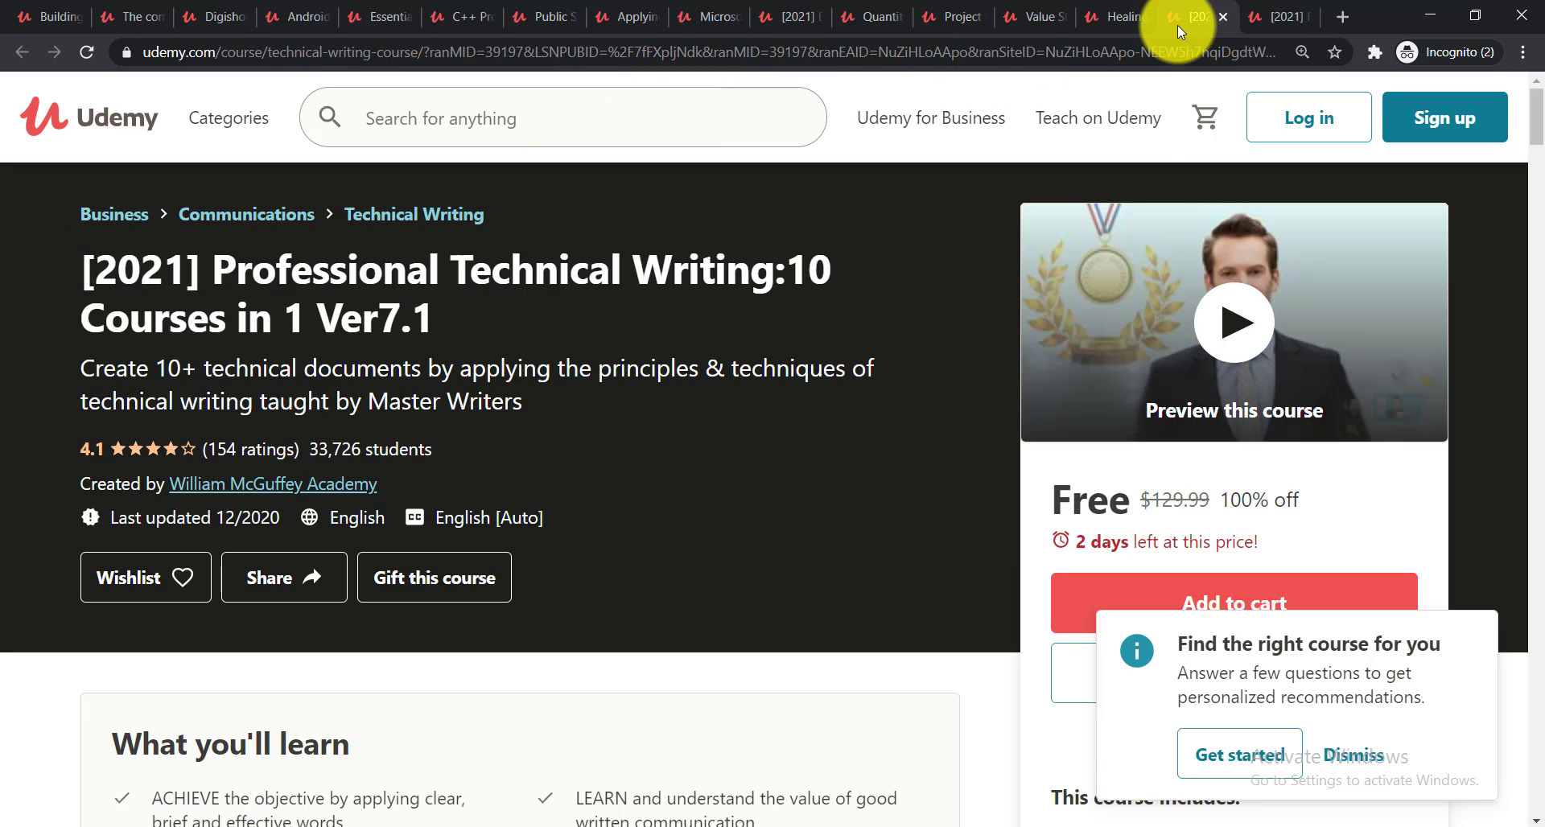
{"action": "double_click", "coordinate": [123, 270]}
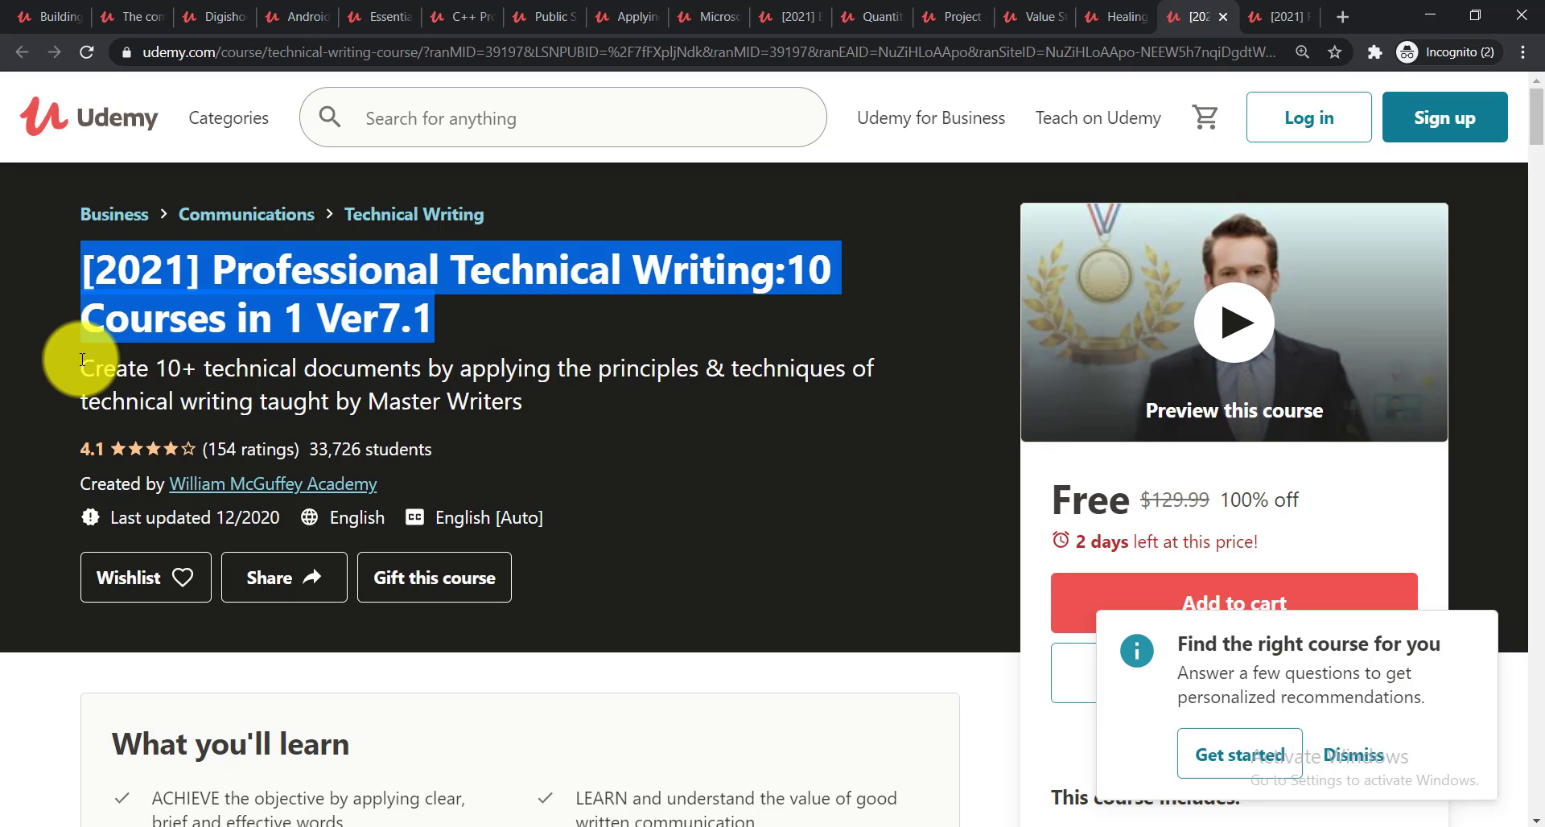
{"action": "left_click", "coordinate": [1271, 16]}
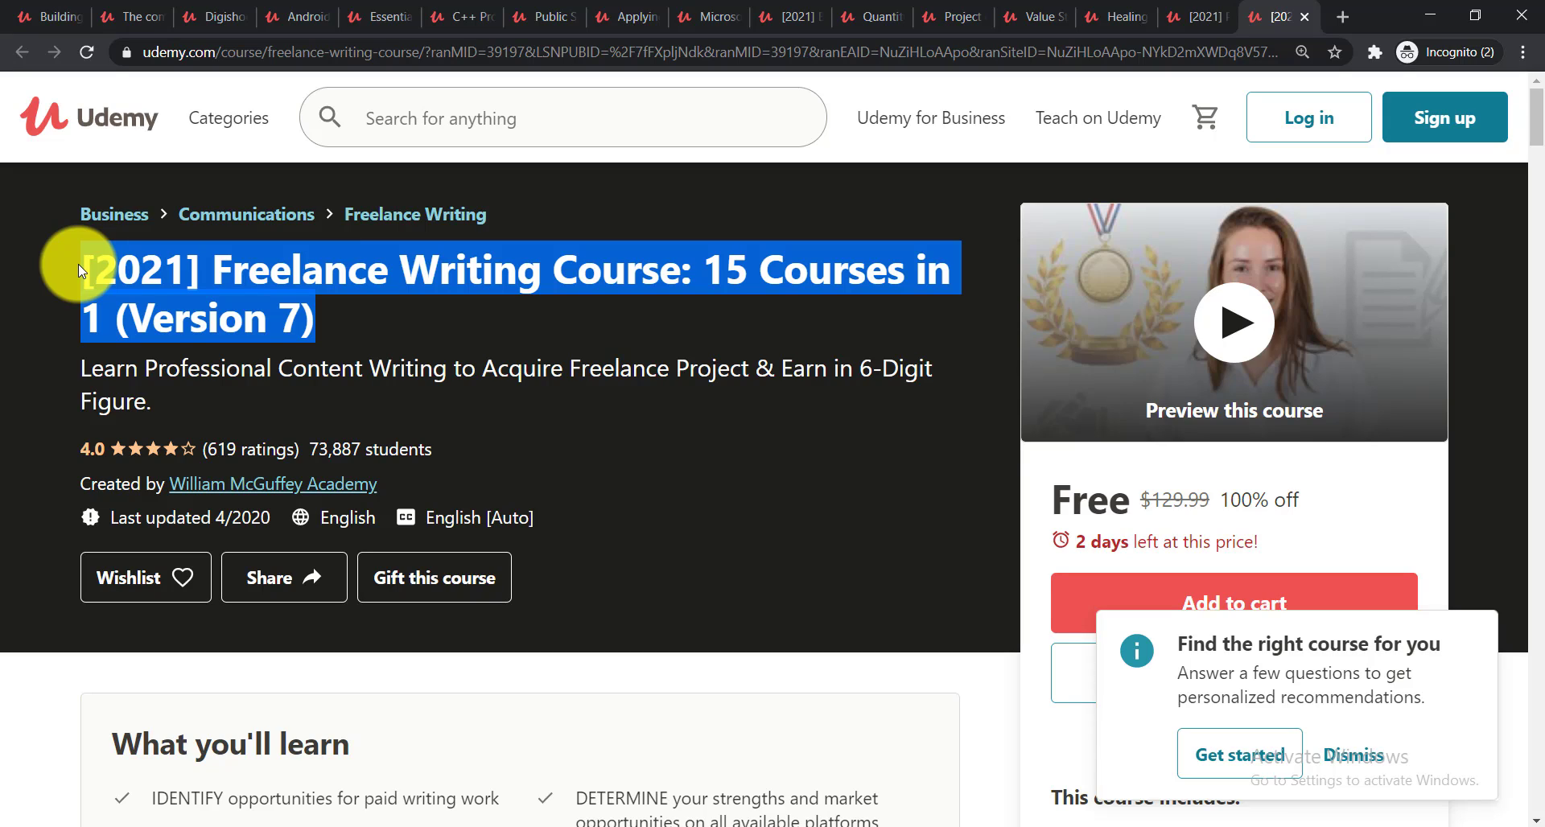
{"action": "mouse_move", "coordinate": [175, 284]}
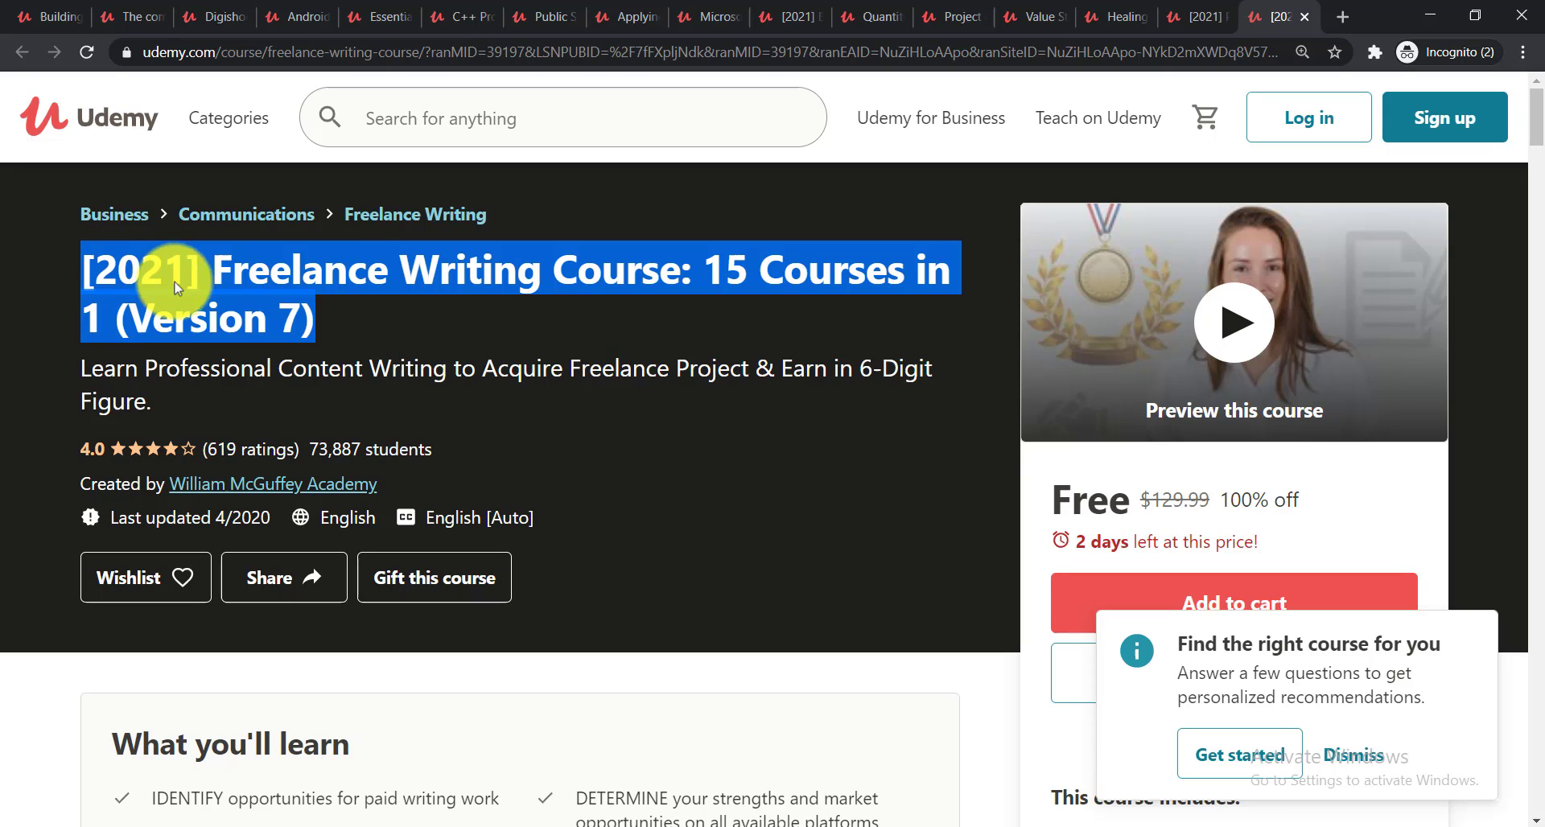